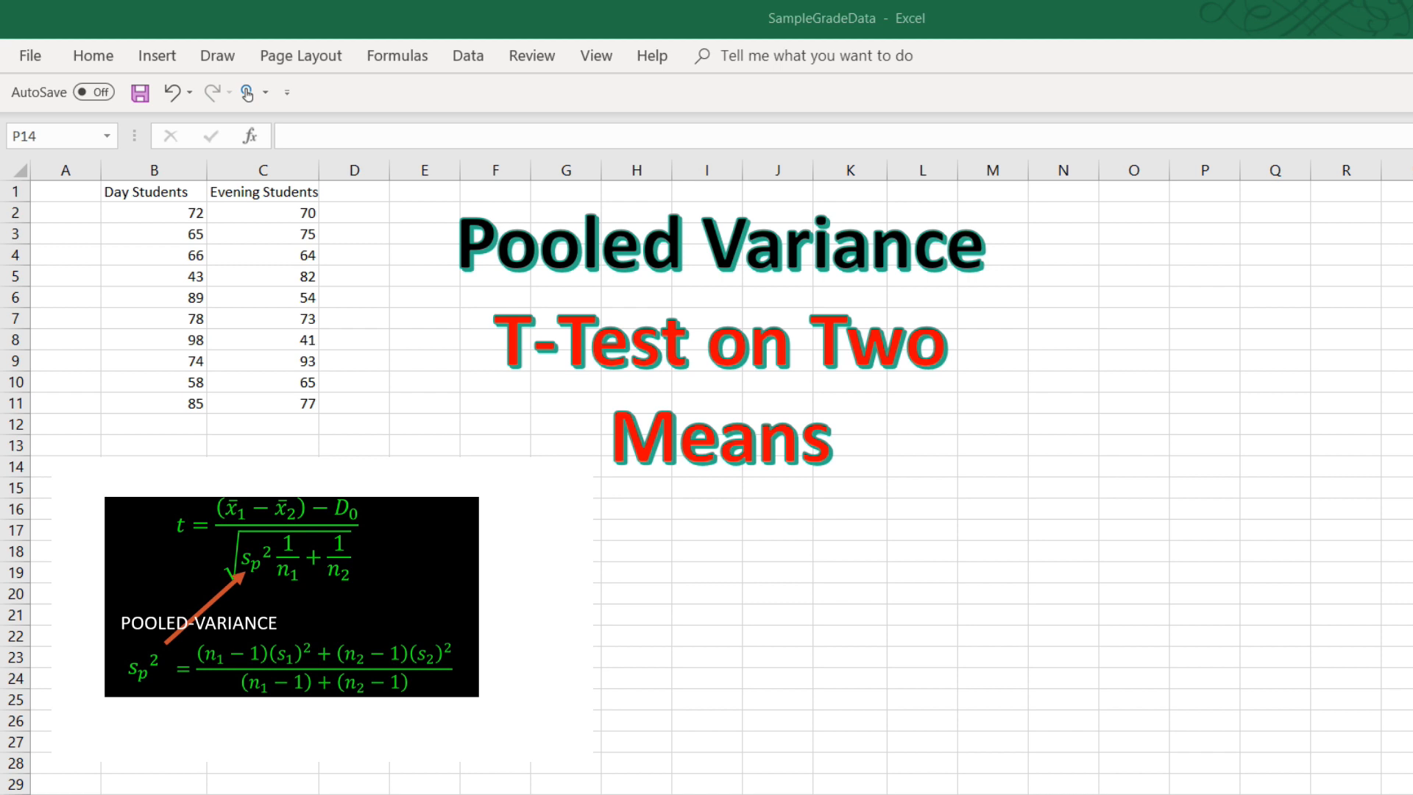
mouse_move(1158, 764)
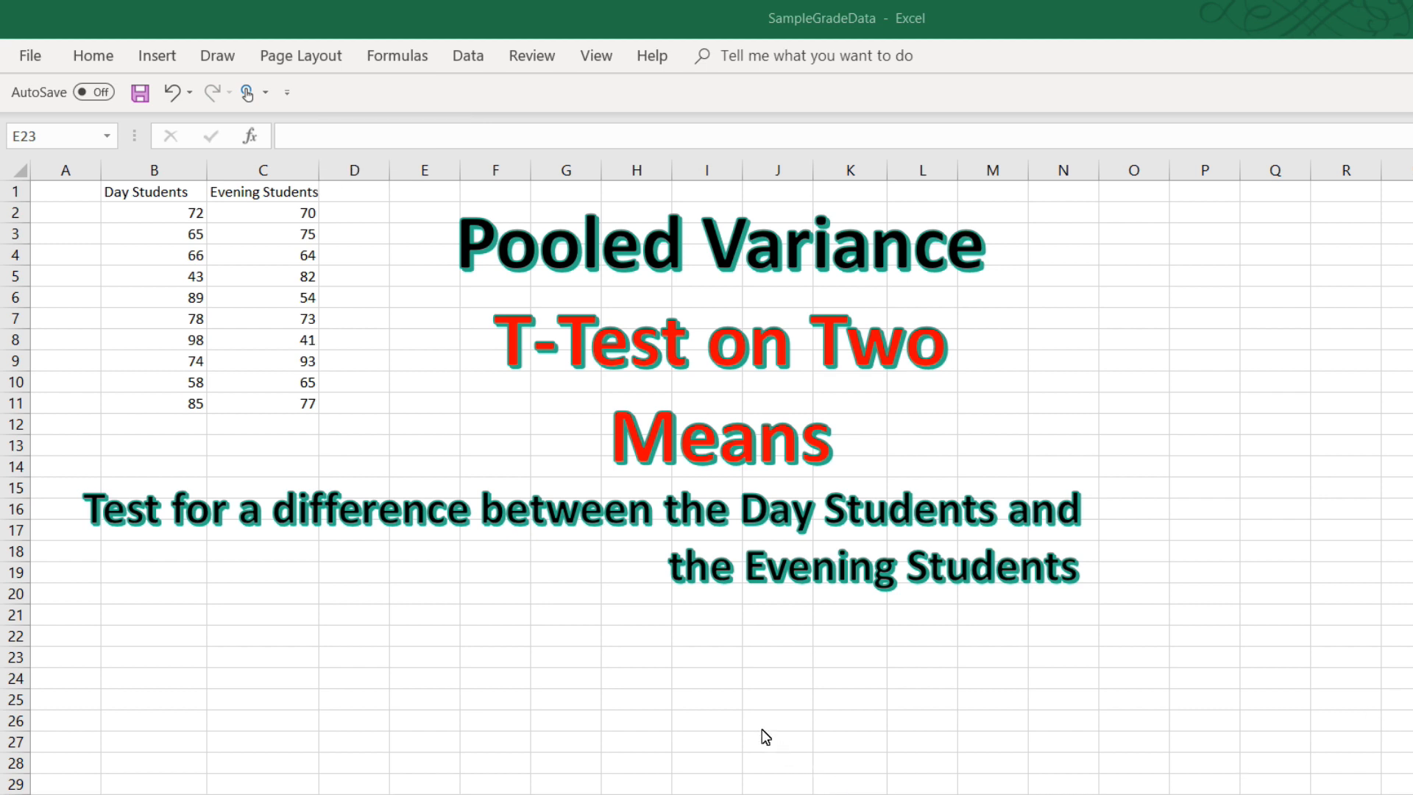
mouse_move(705, 650)
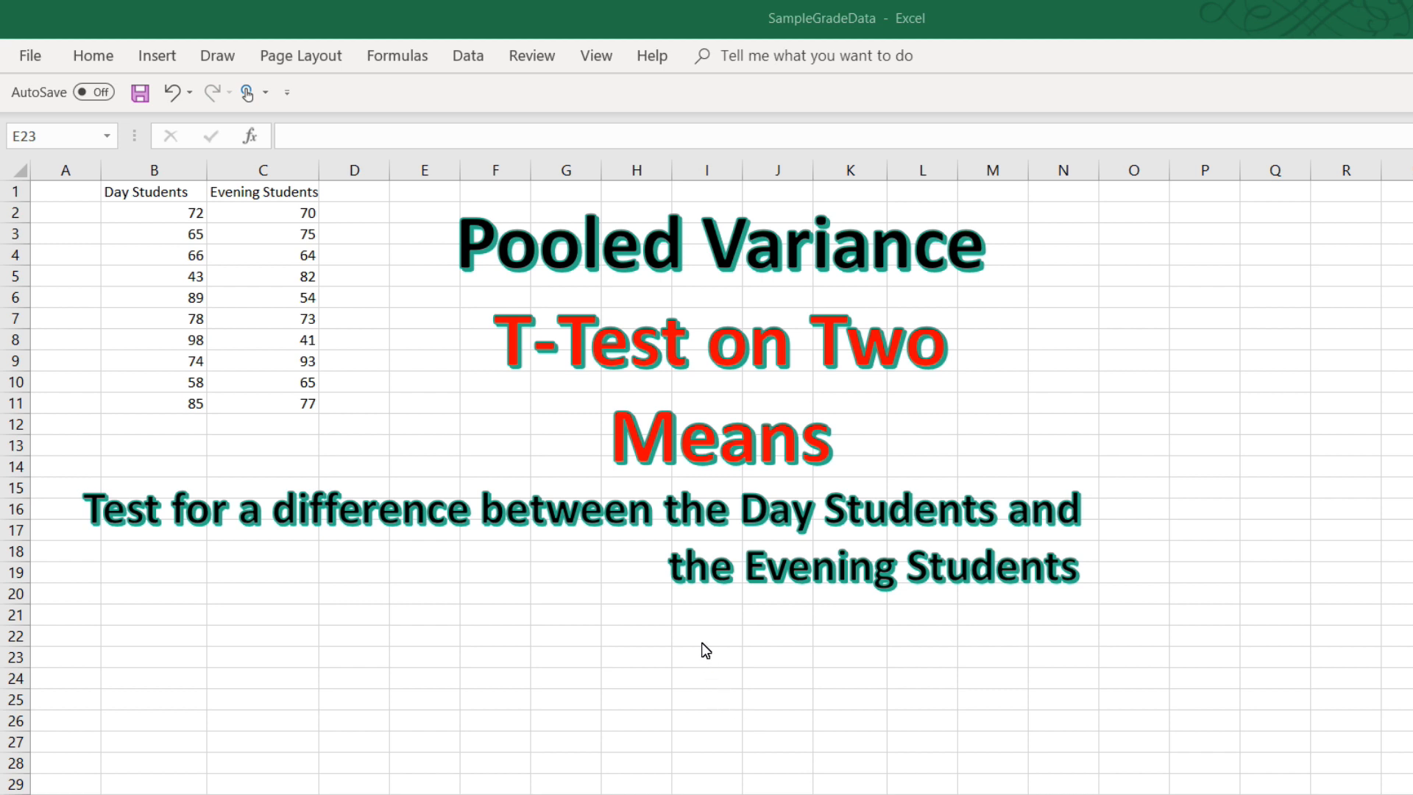
From the Data ribbon's Data Analysis list, select t-Test: Two-Sample Assuming Equal Variances
click(1344, 657)
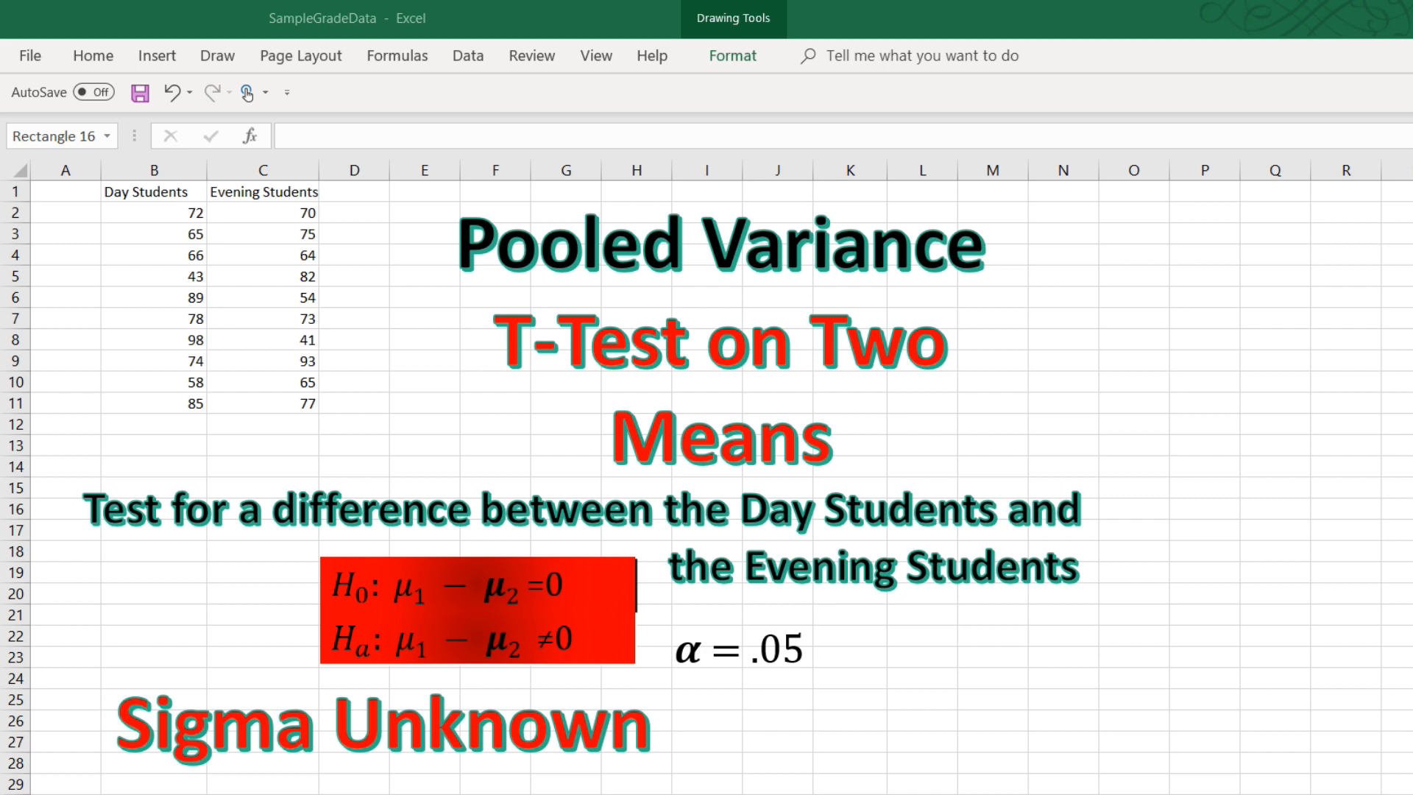
click(920, 677)
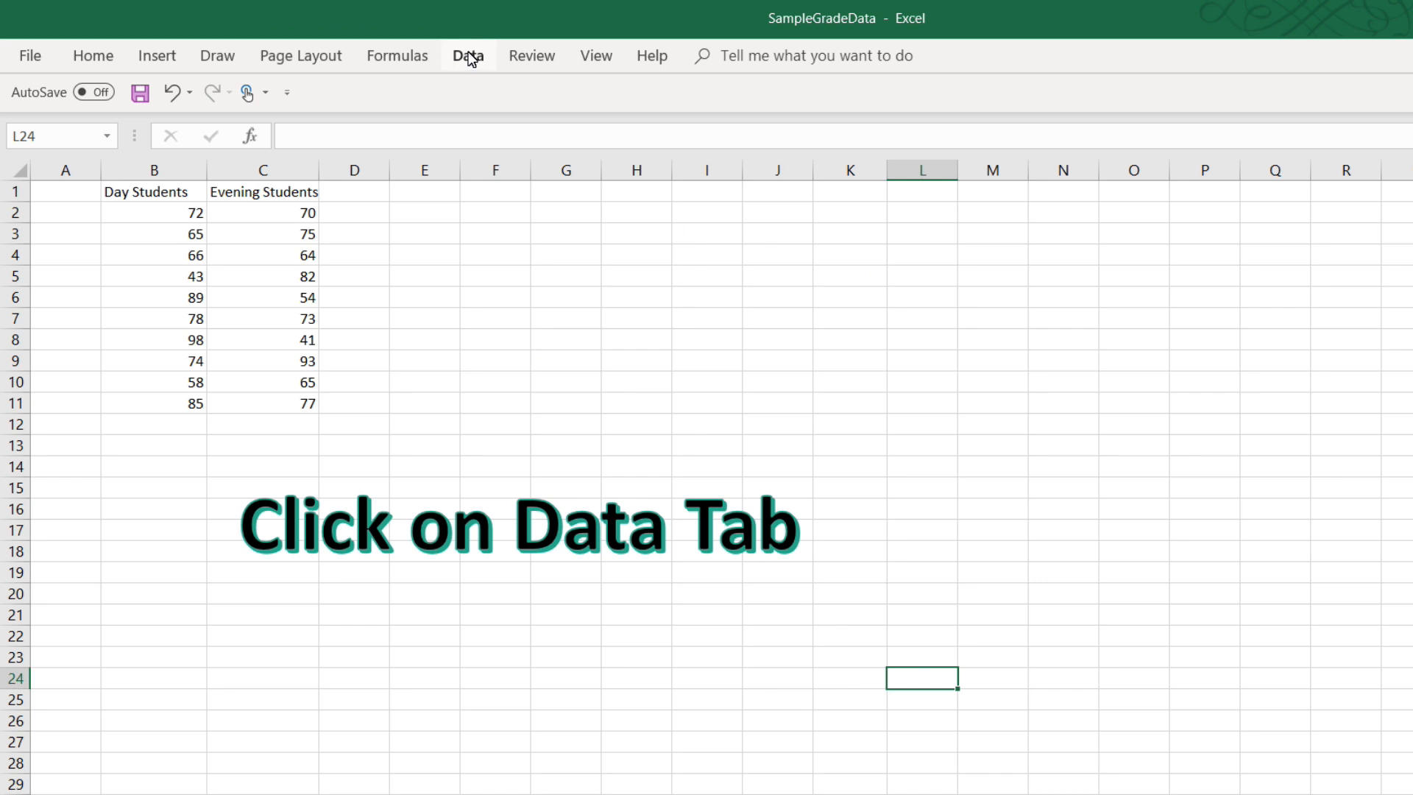
click(467, 55)
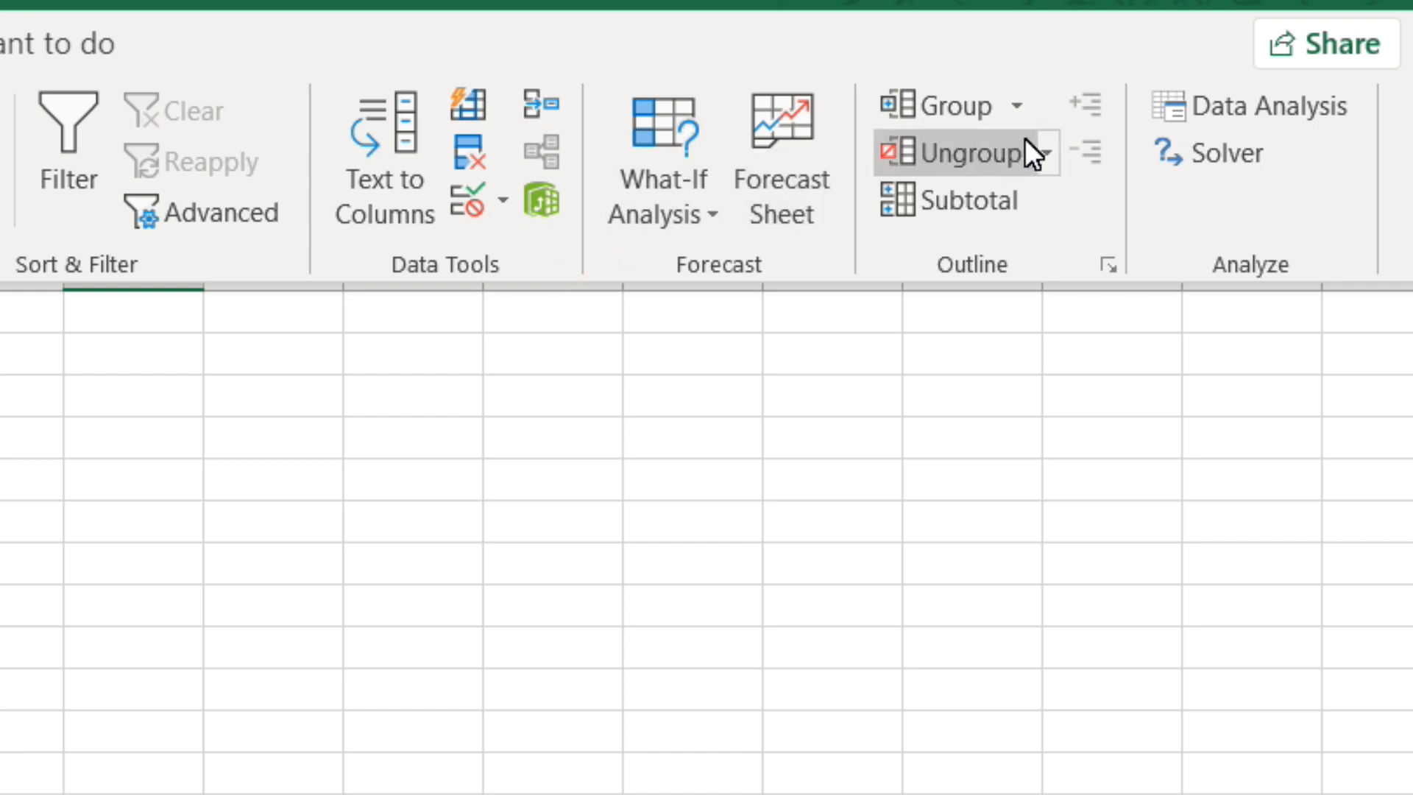
click(1251, 106)
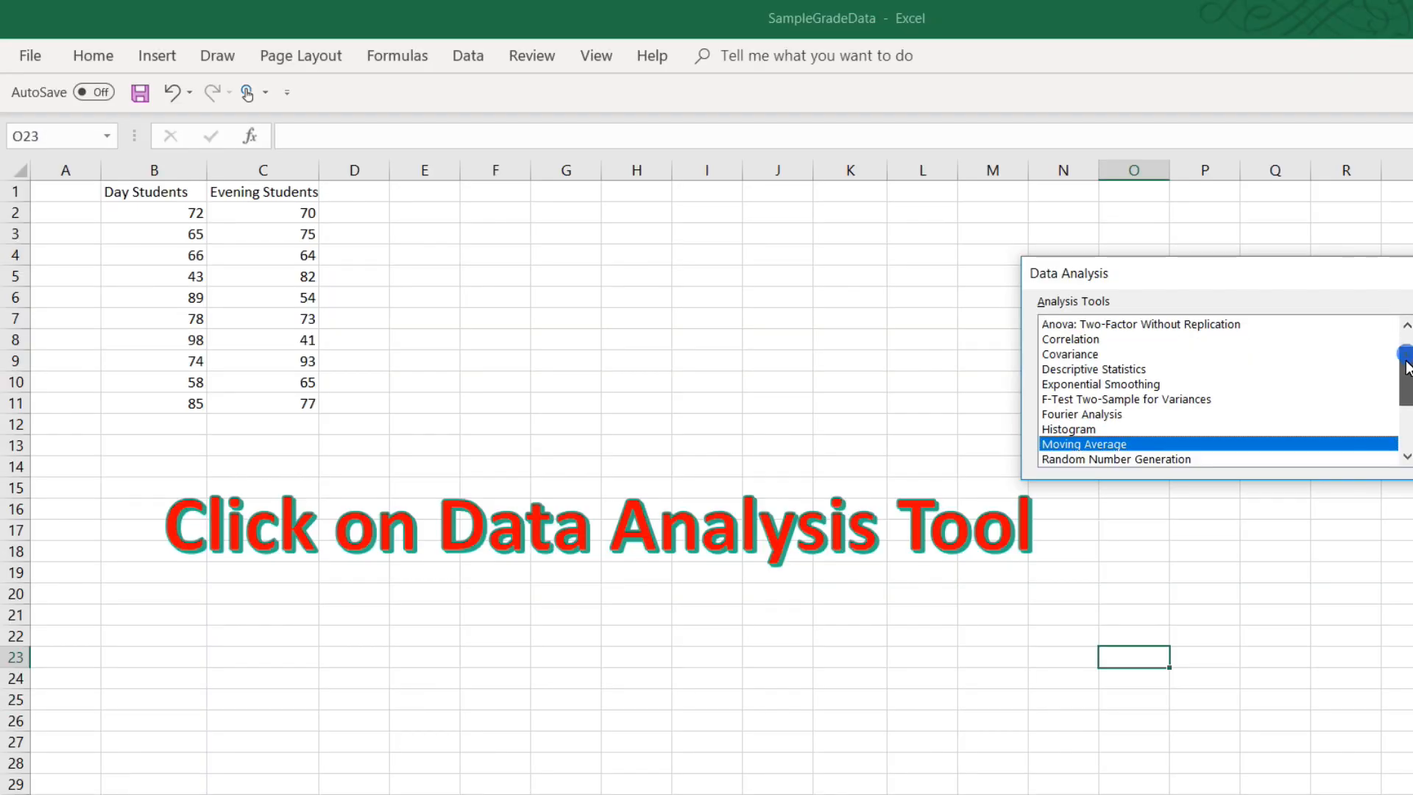
scroll(down, 3)
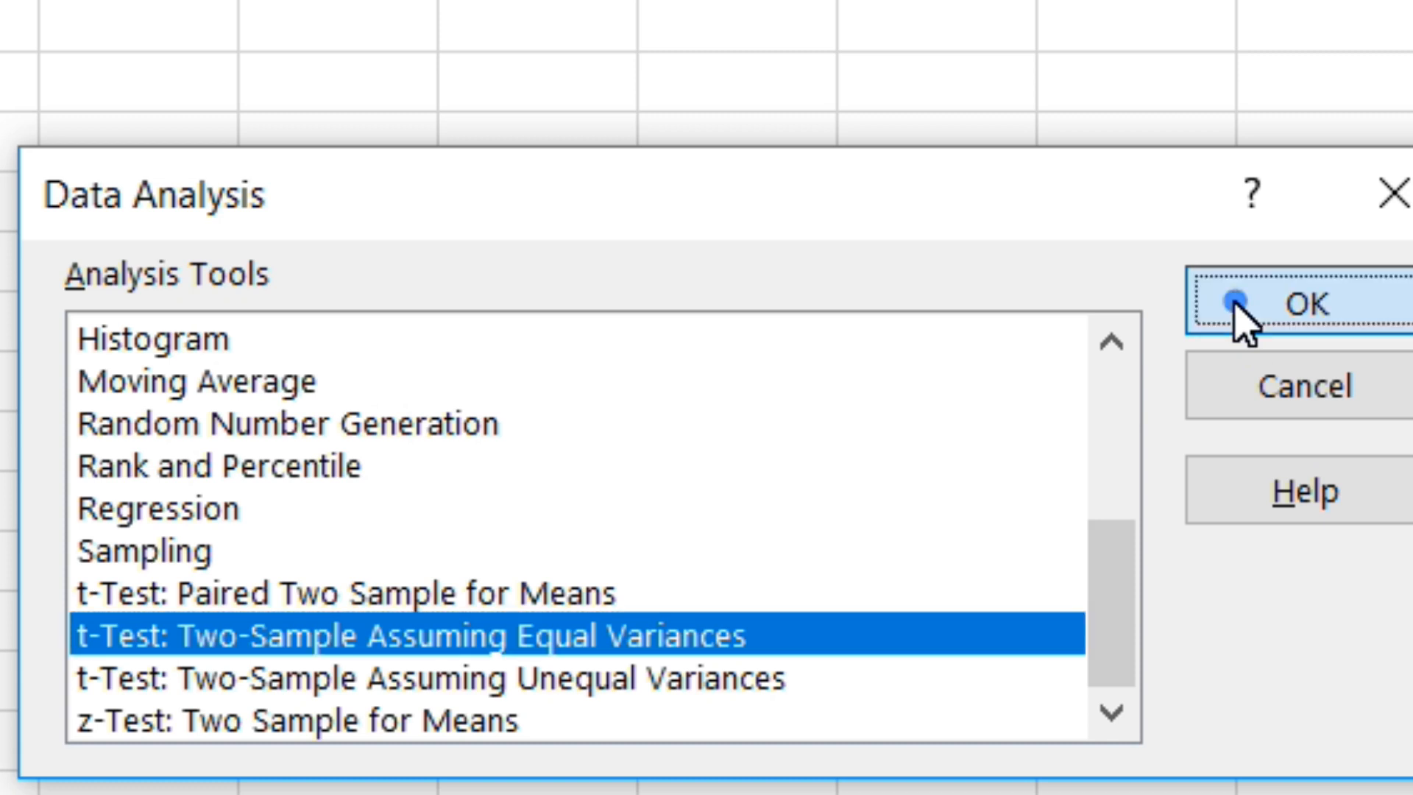
Confirm the test choice, enable Labels and set Hypothesized Mean Difference to 0
click(1307, 304)
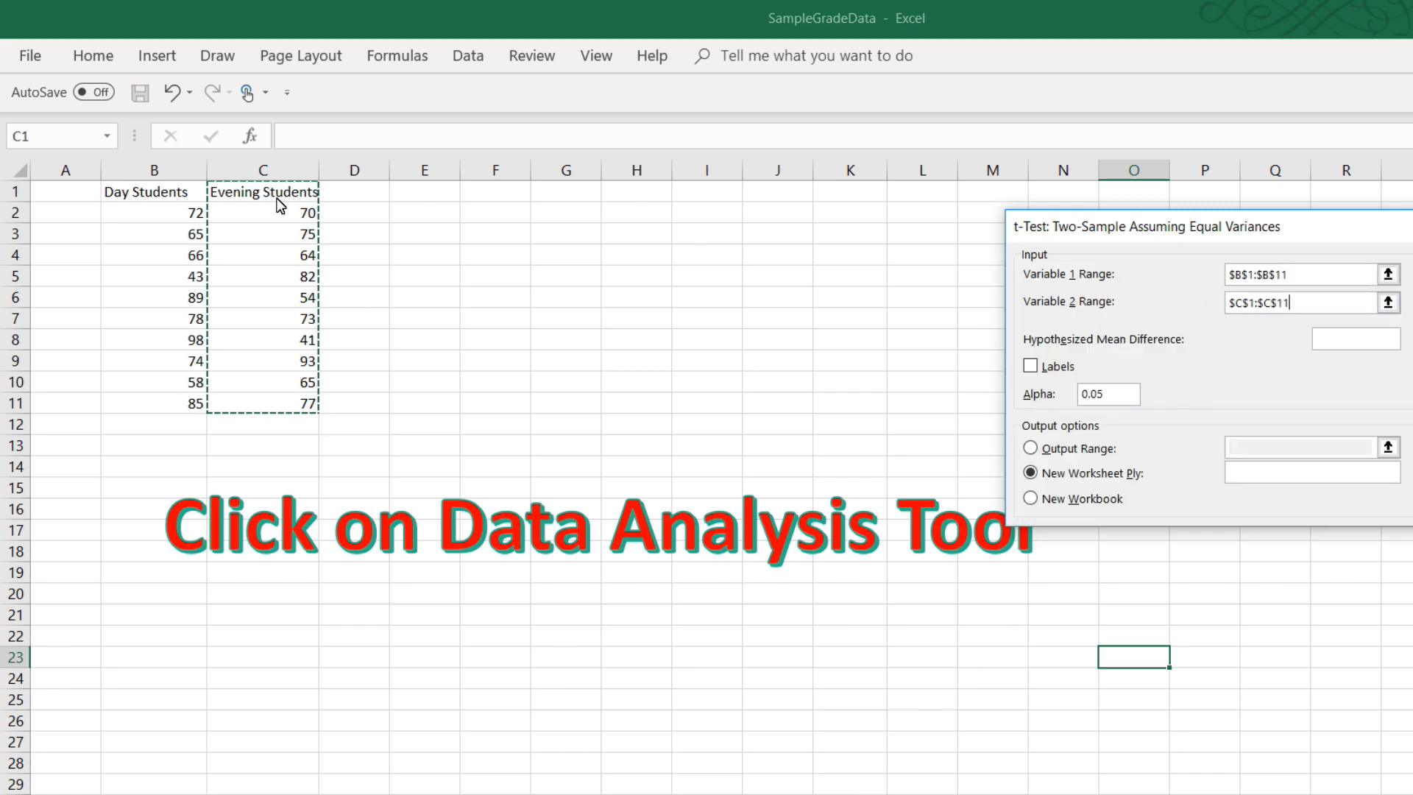
mouse_move(185, 221)
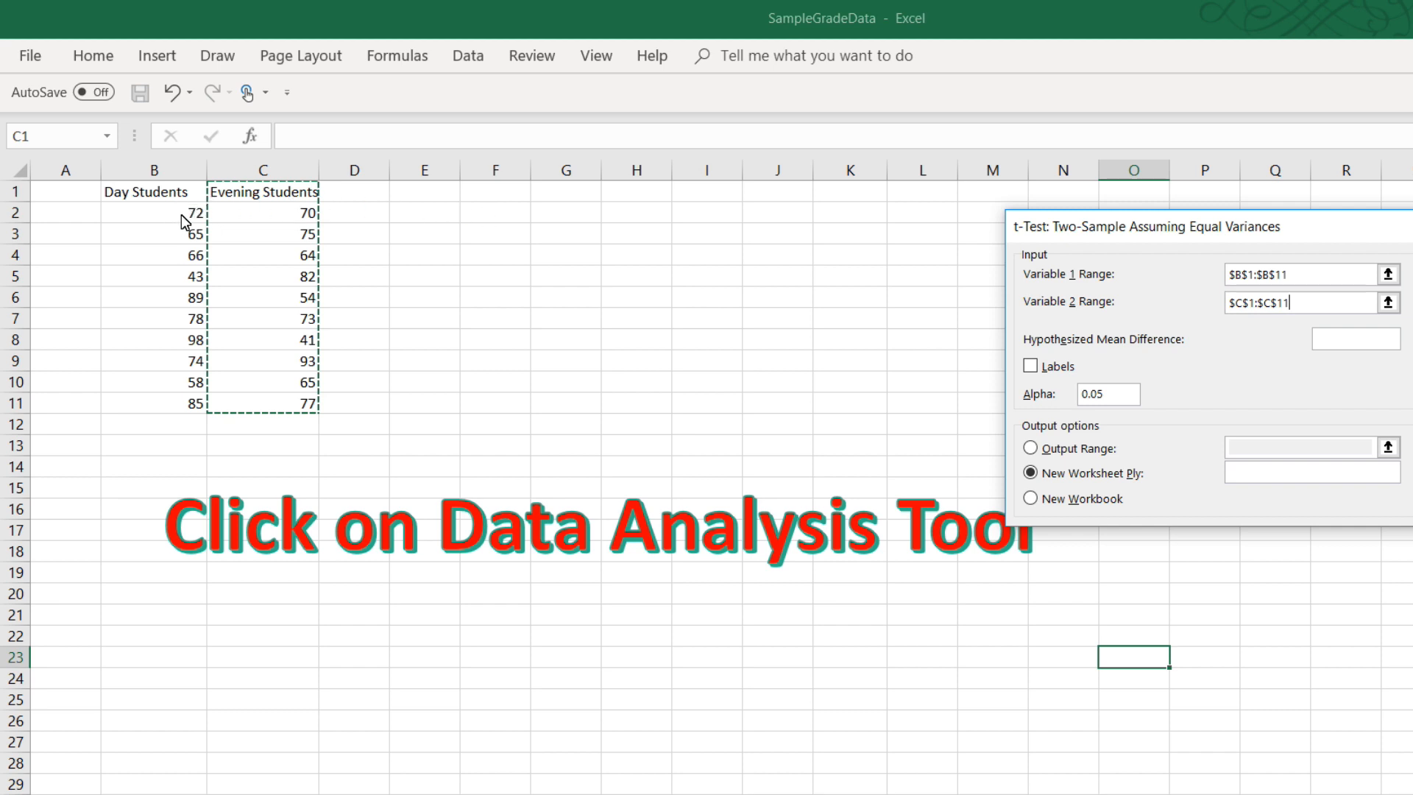
mouse_move(310, 224)
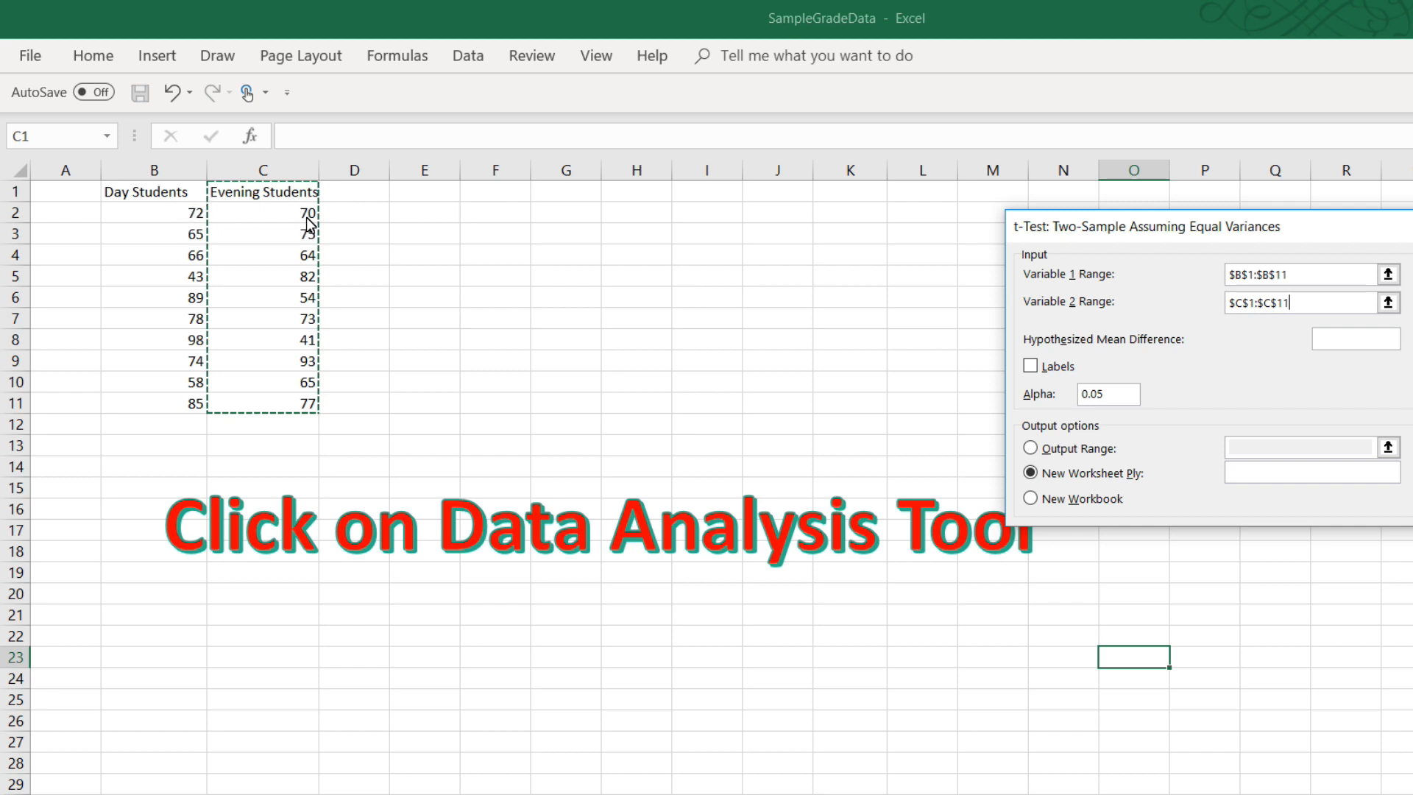
mouse_move(284, 223)
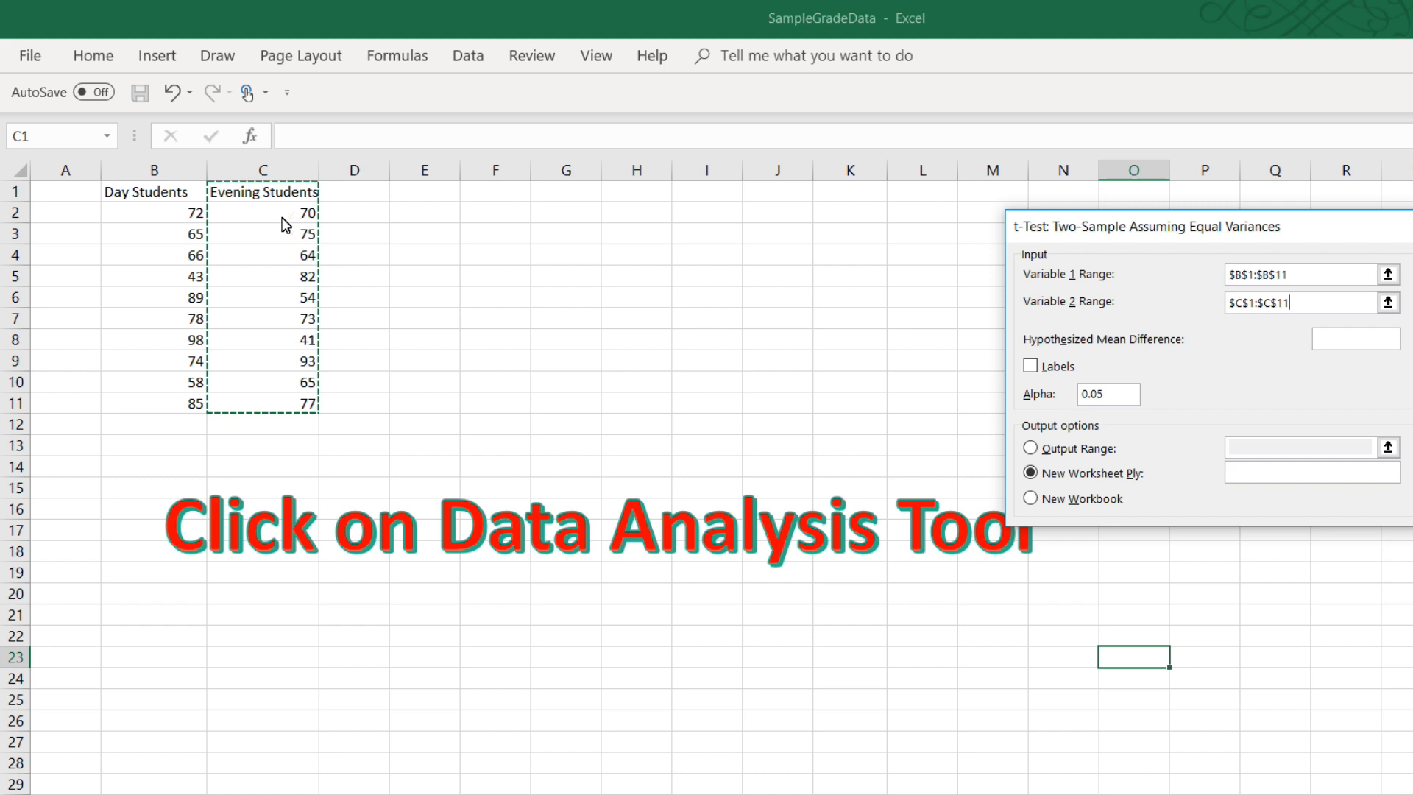
mouse_move(1053, 349)
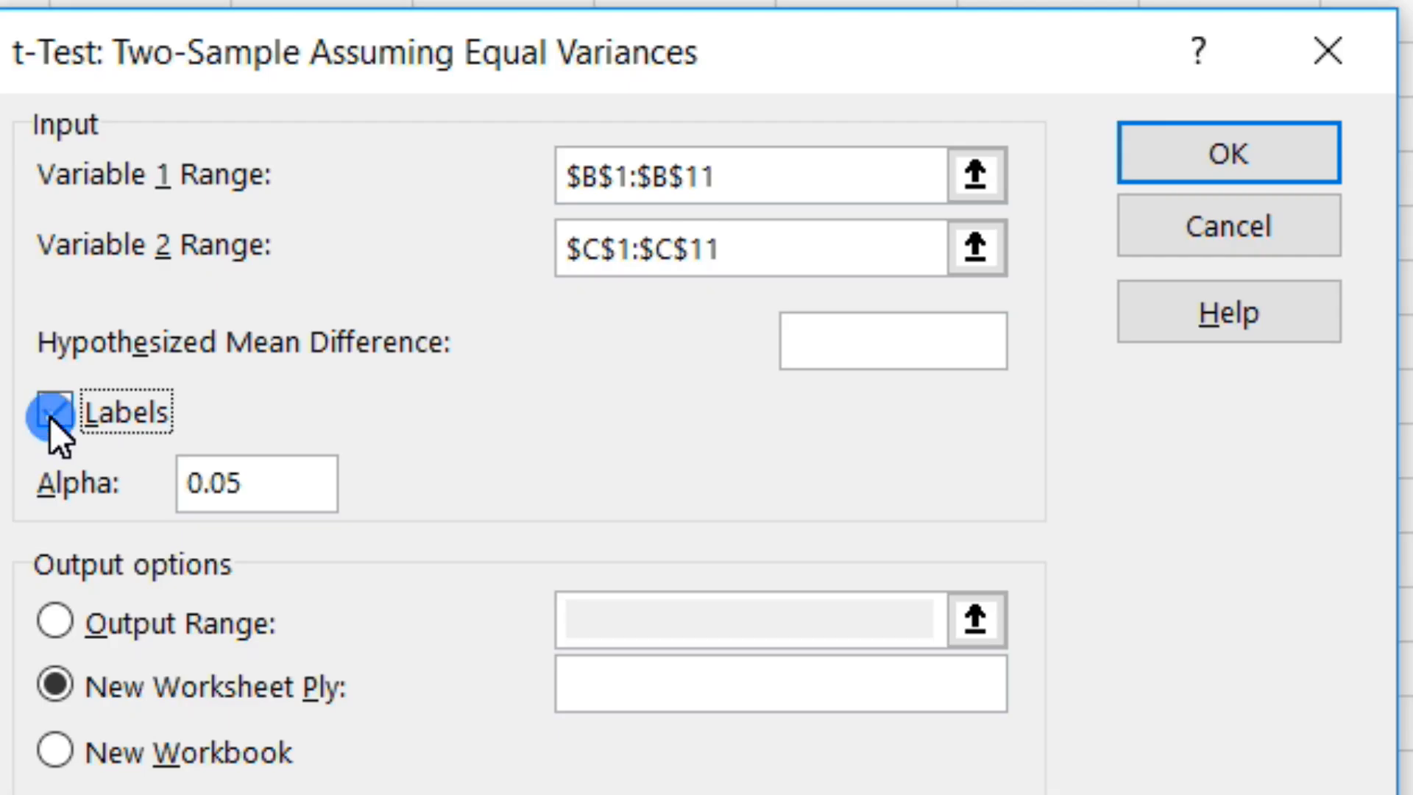
click(53, 412)
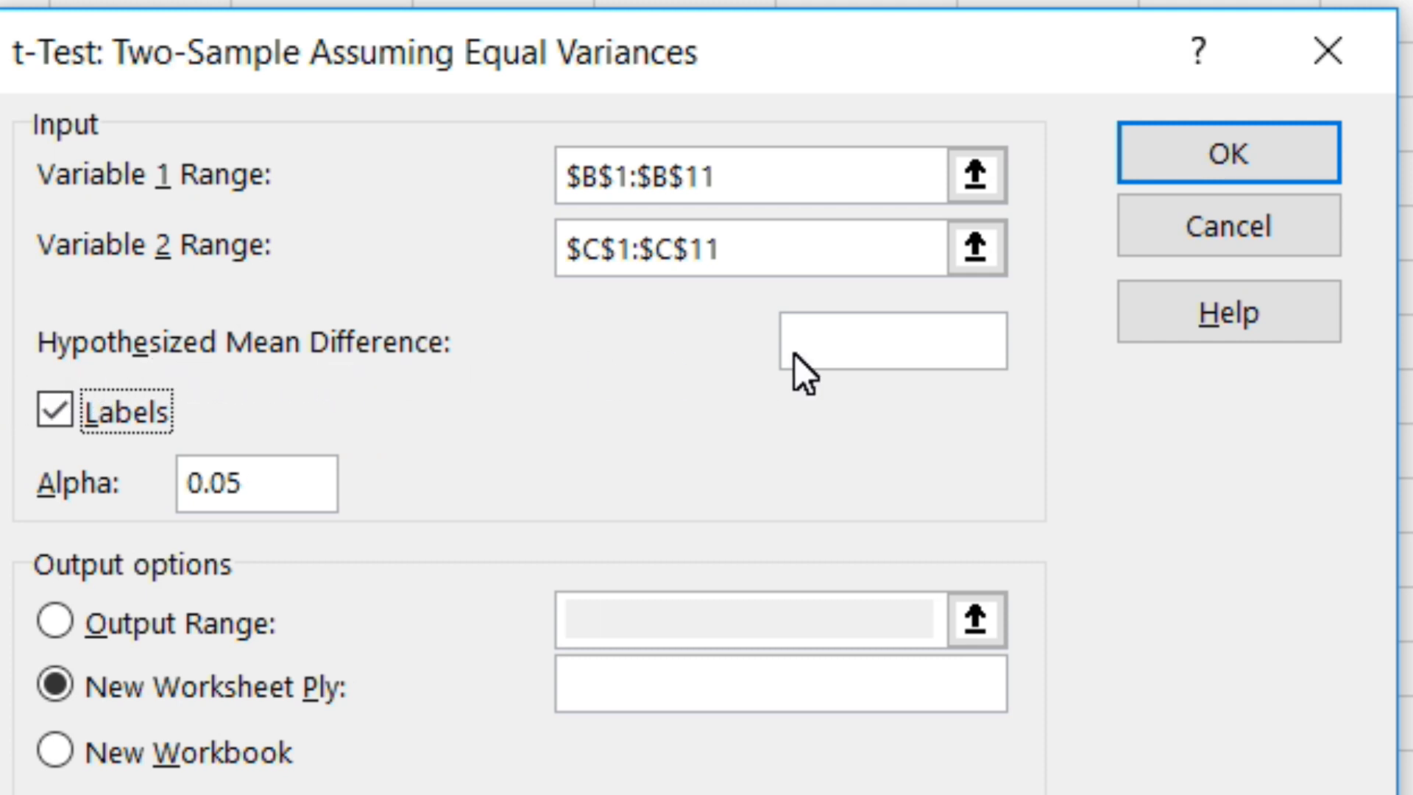
click(866, 340)
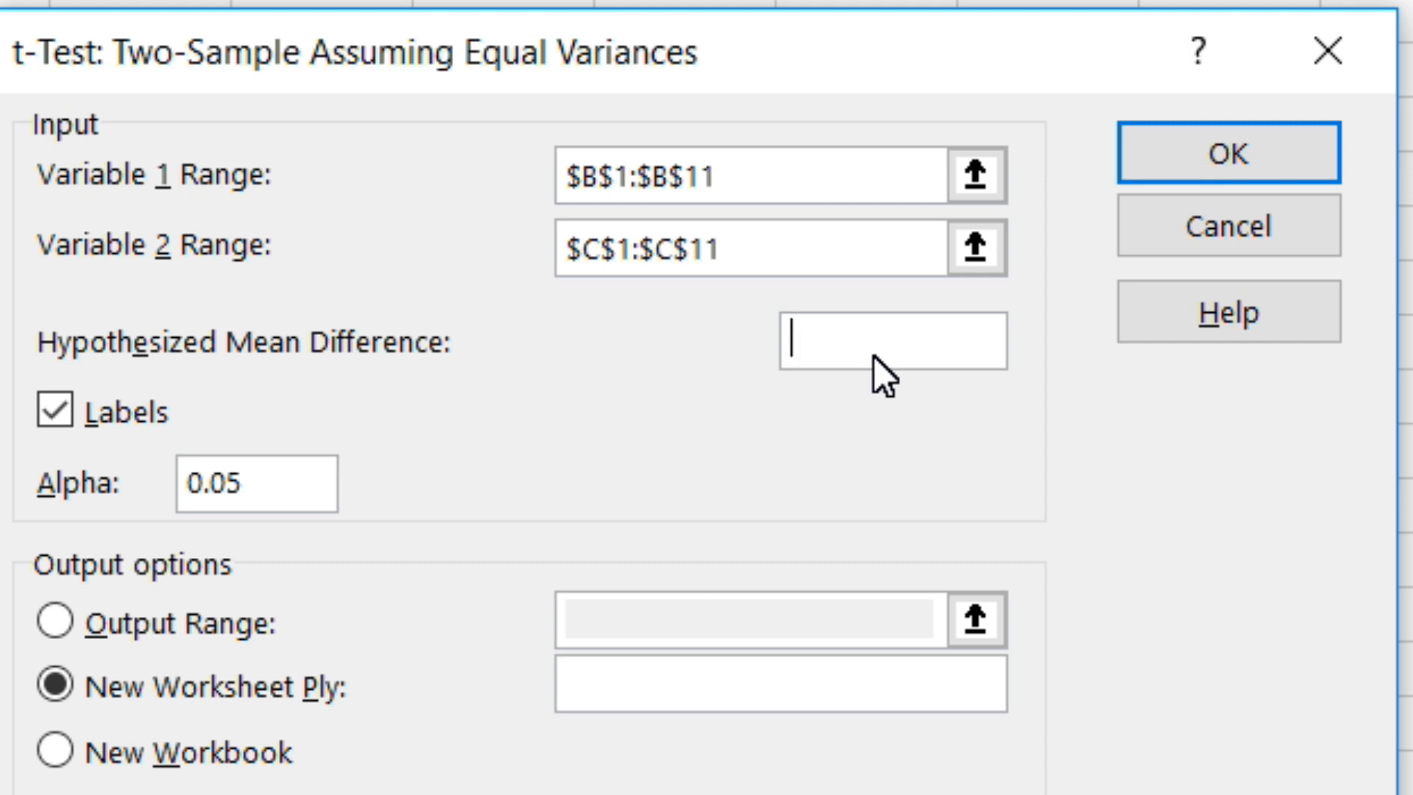
text(0)
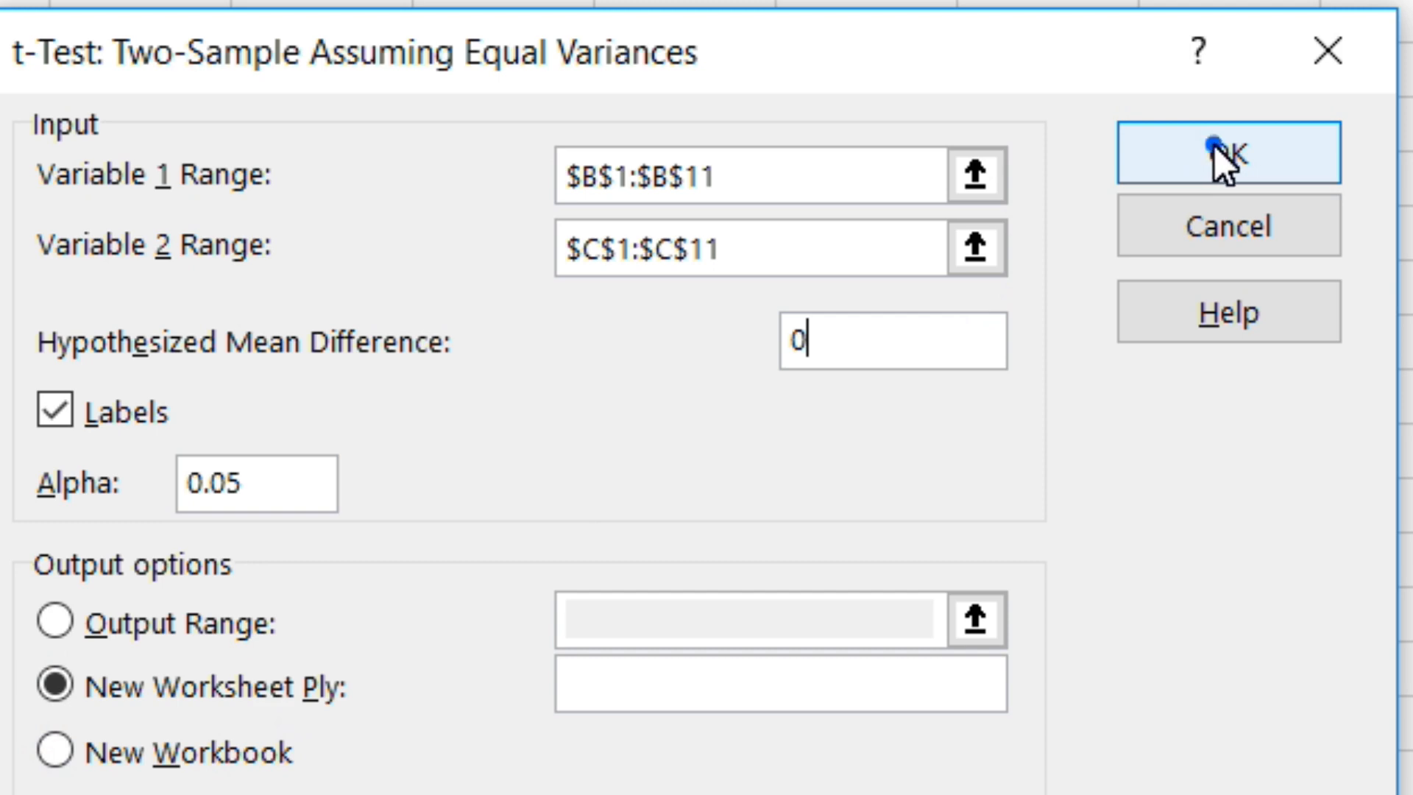
Run the t-test onto a new sheet and widen column A so labels like Hypothesized Mean Difference fit
click(1226, 157)
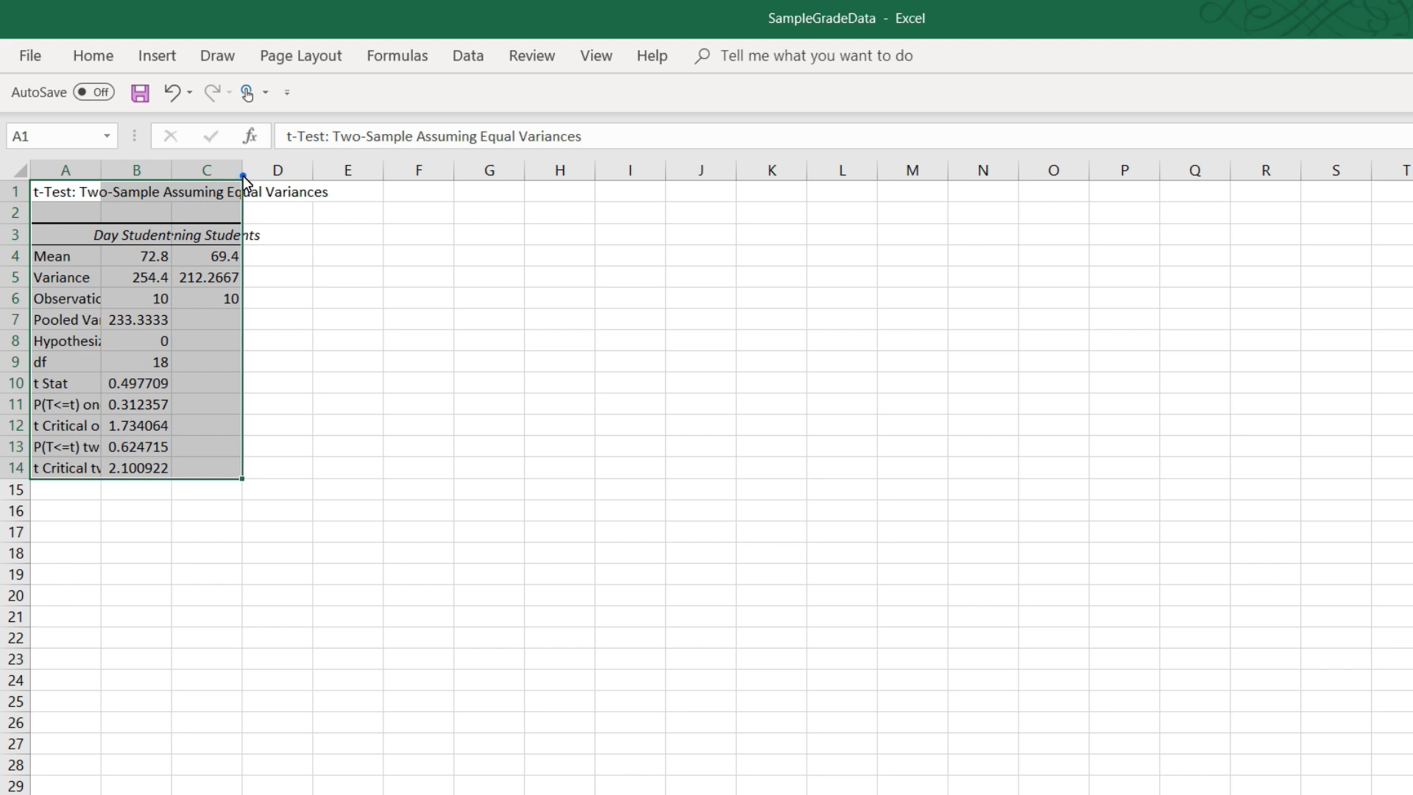
drag(241, 170, 477, 171)
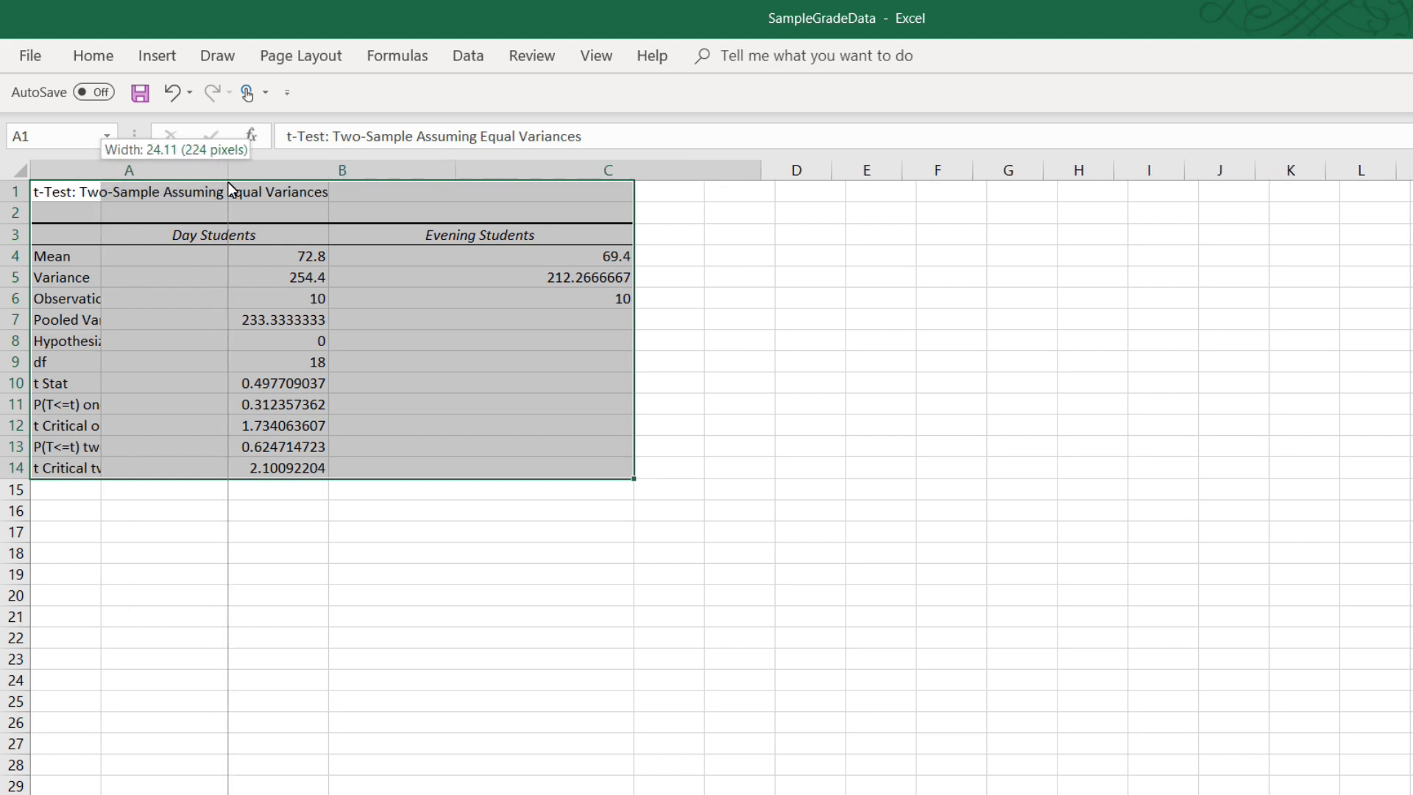
drag(229, 171, 455, 171)
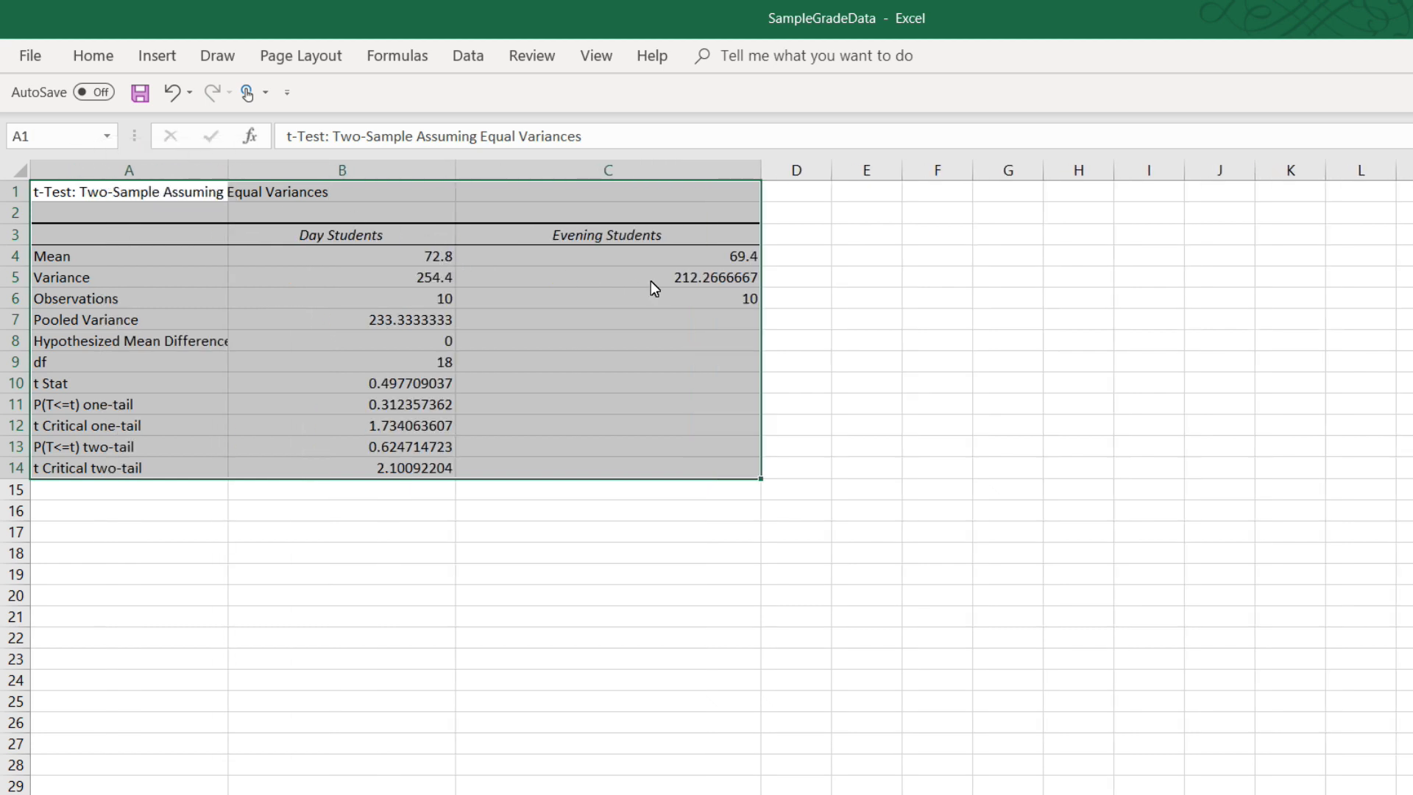
mouse_move(754, 293)
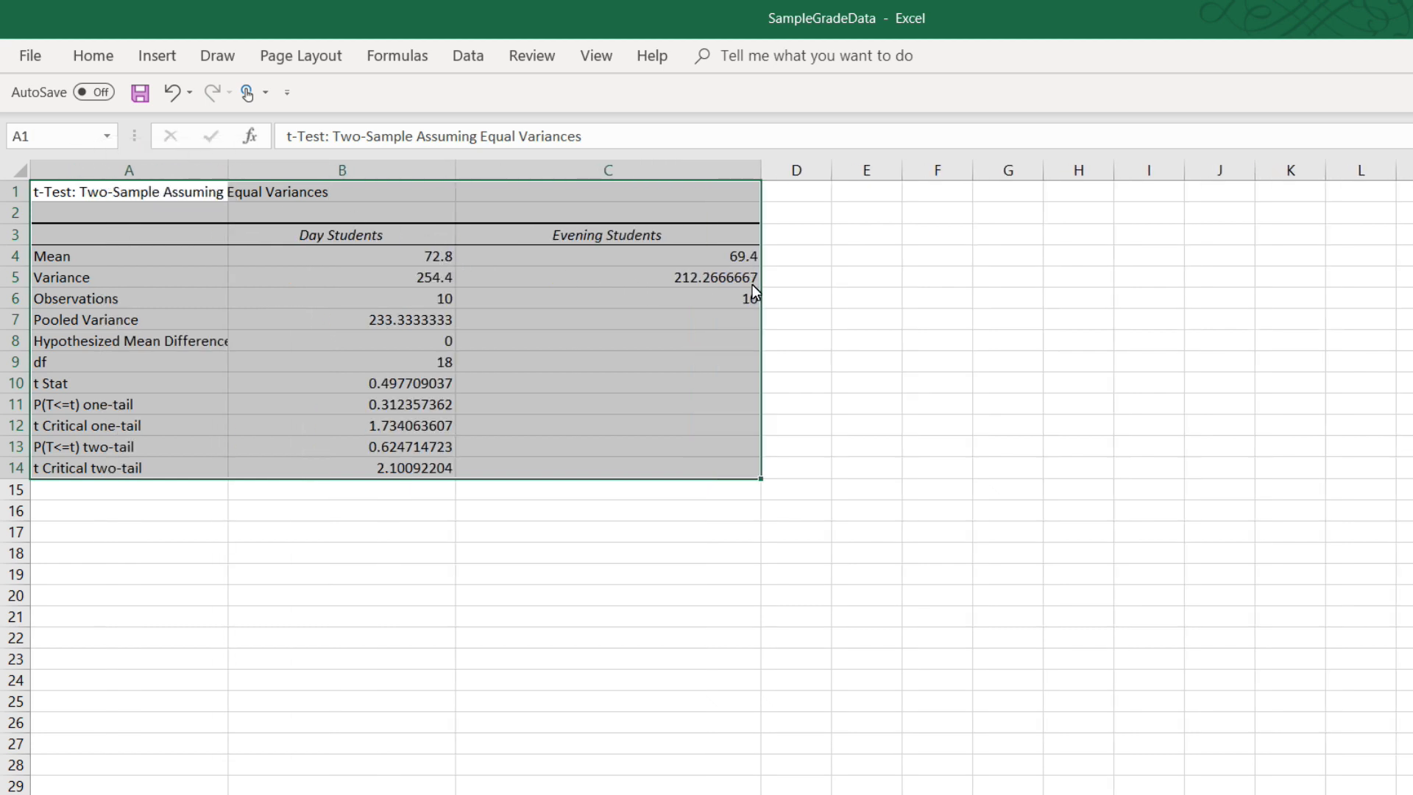
mouse_move(636, 451)
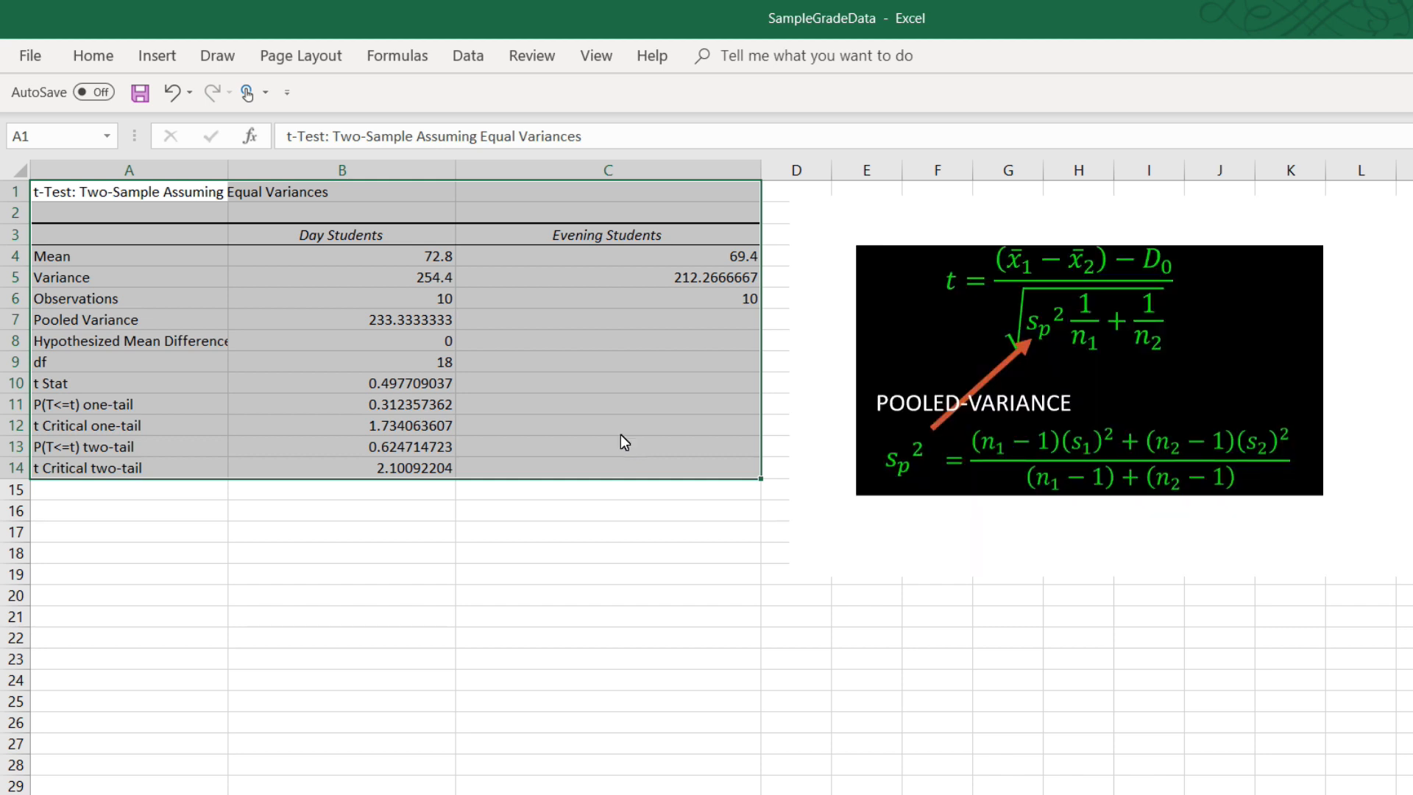
mouse_move(452, 278)
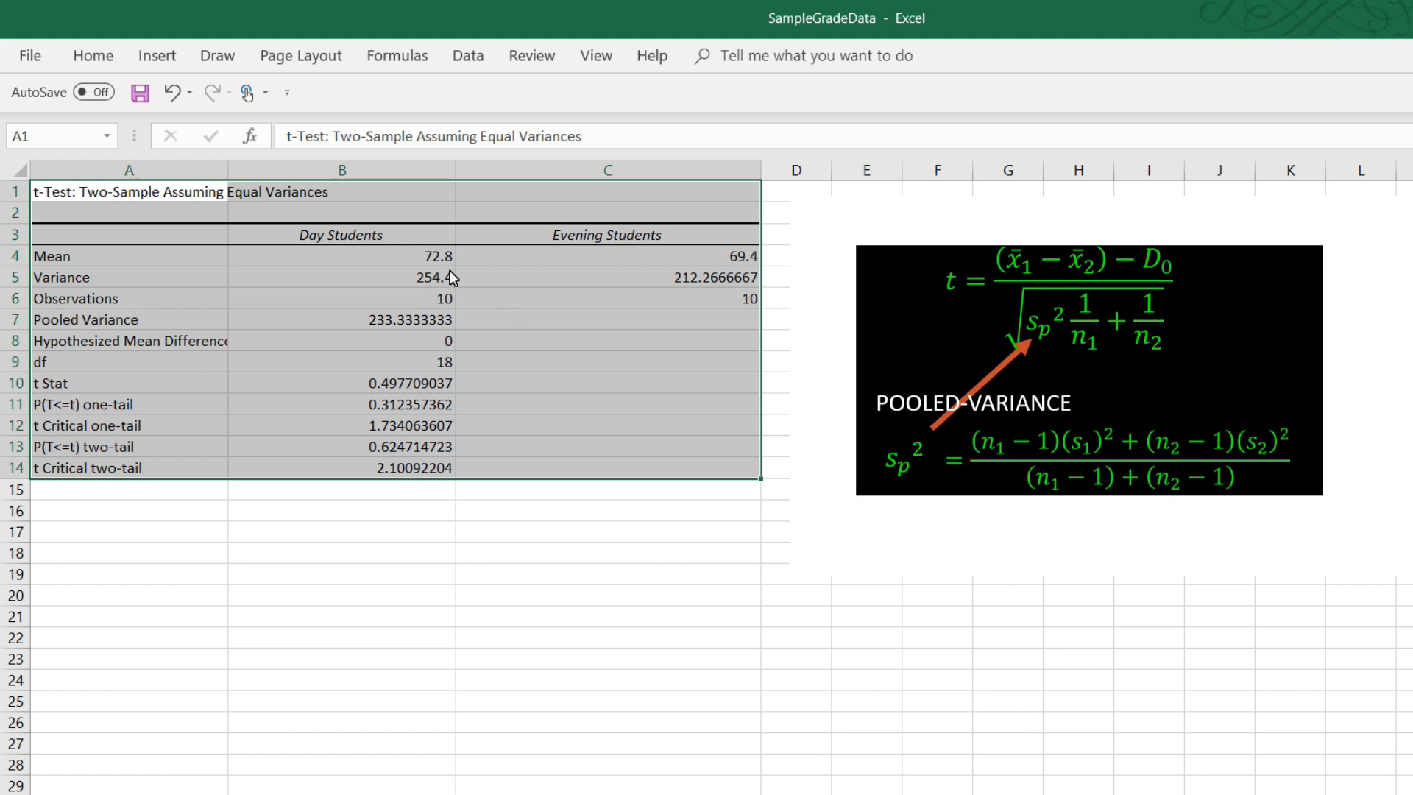
mouse_move(783, 269)
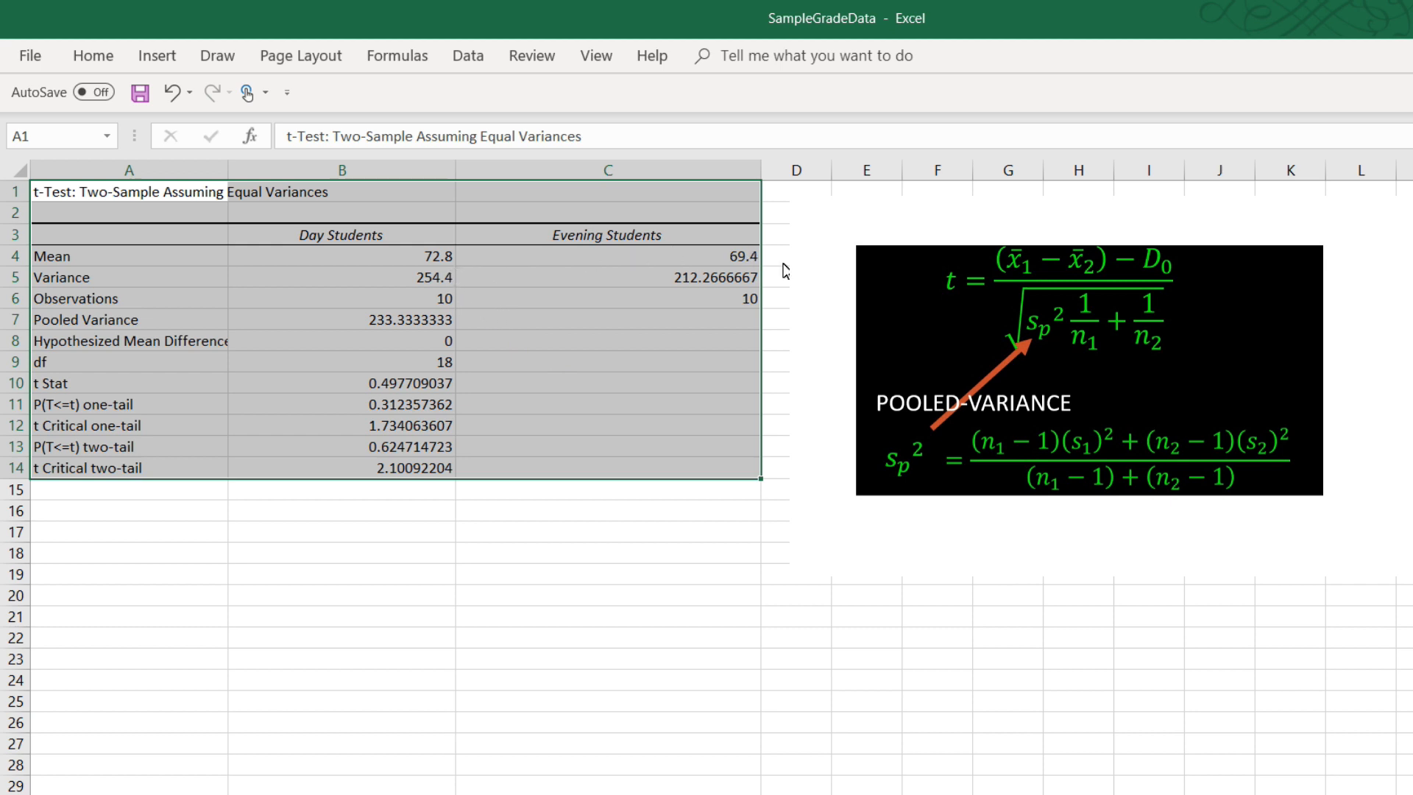
mouse_move(766, 268)
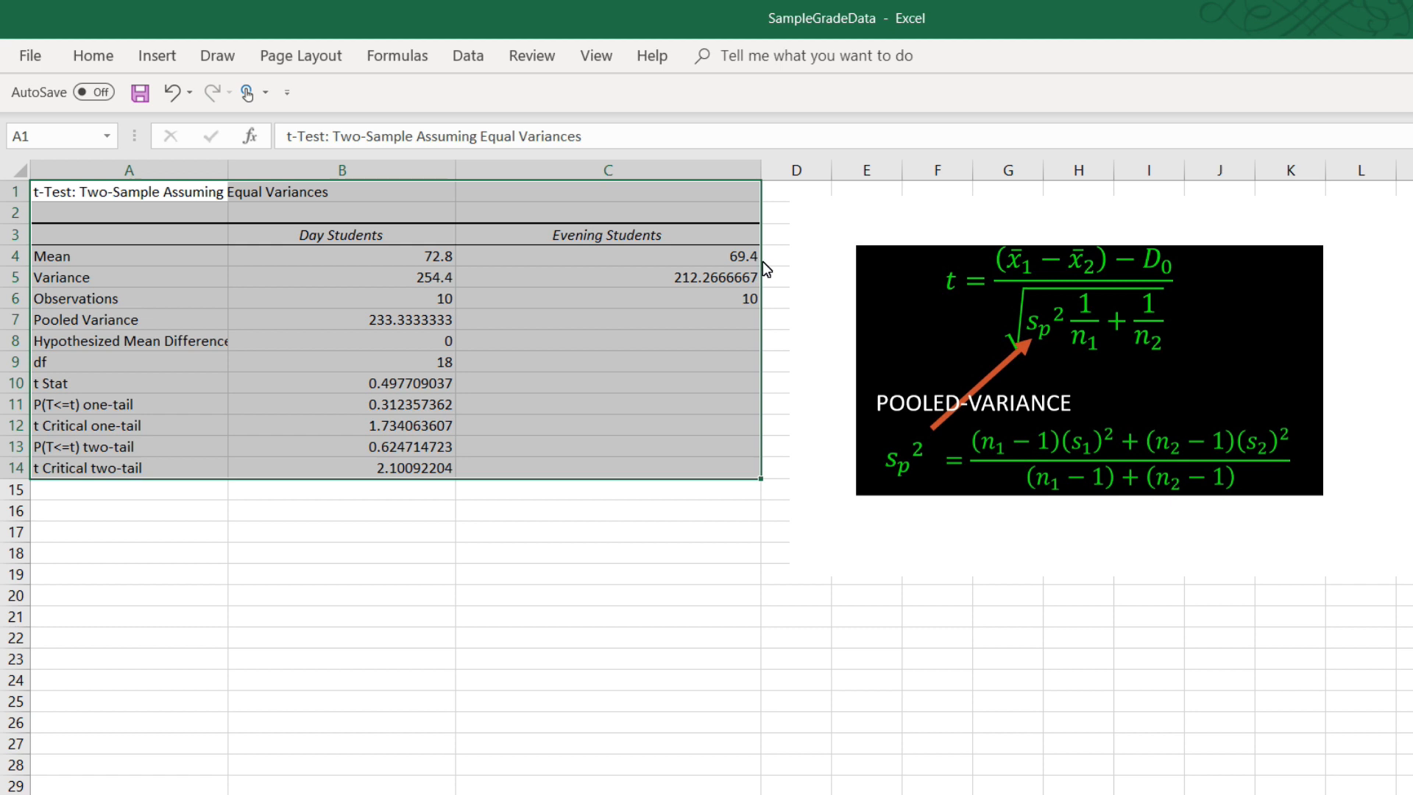
mouse_move(703, 340)
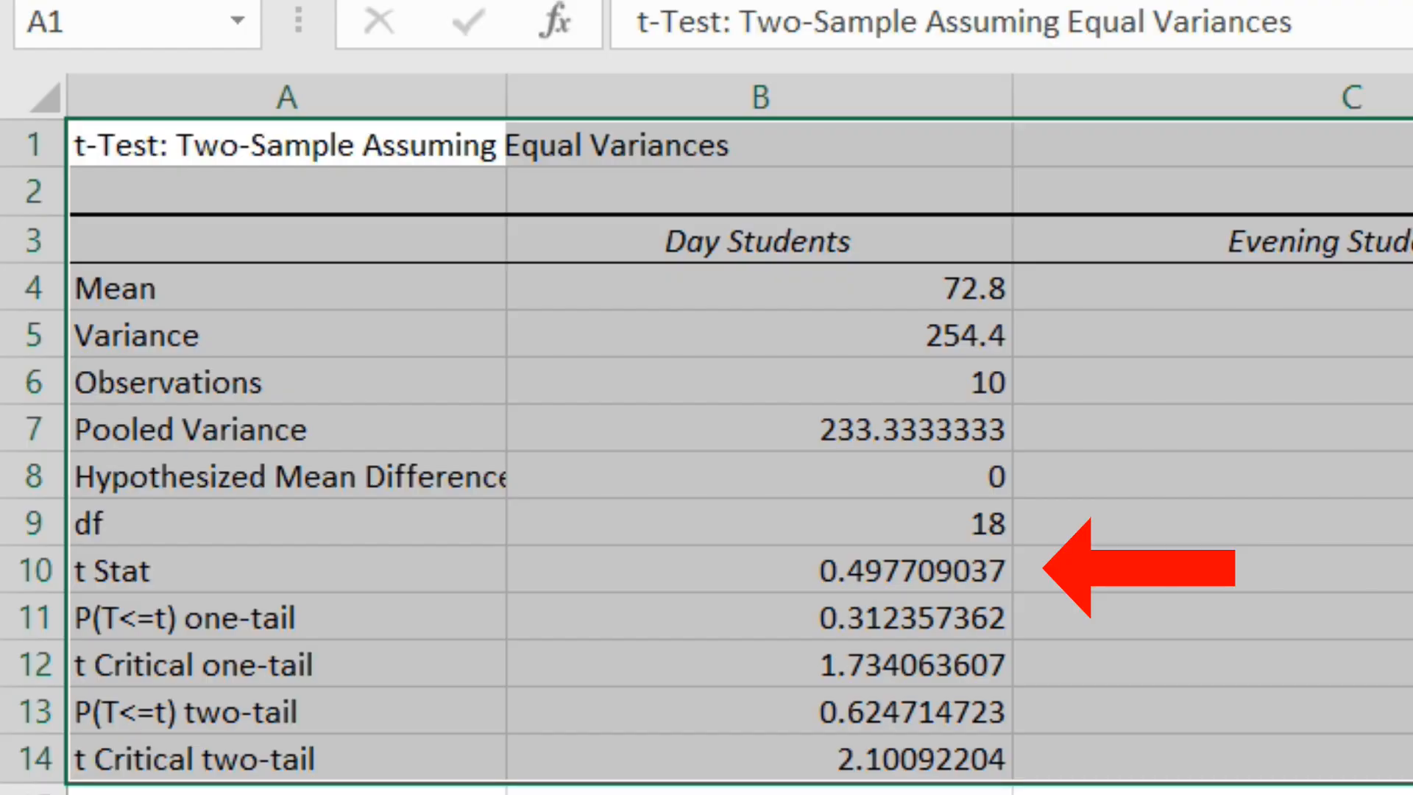
Delete the t-Test title text from cell A1 of the output table
double_click(287, 146)
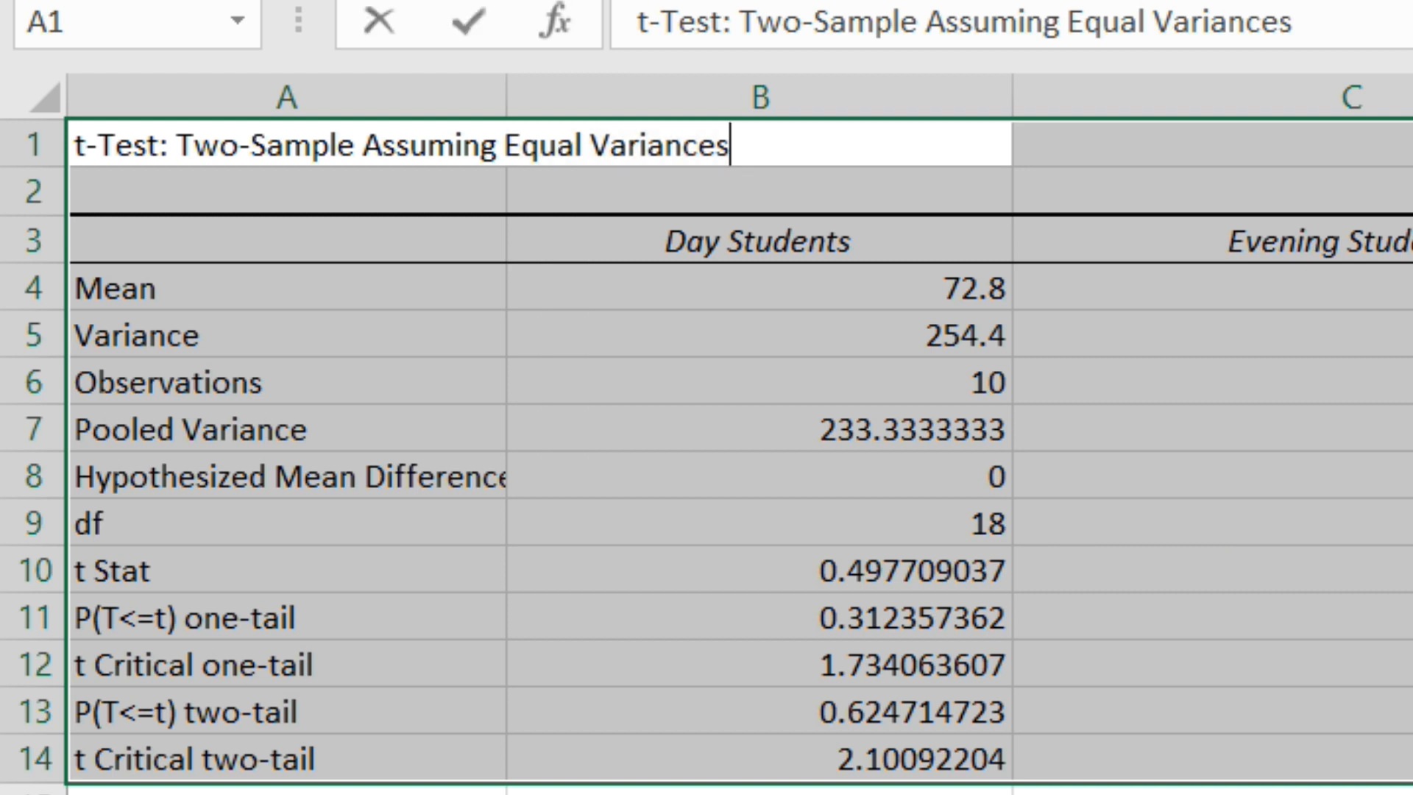
key(Delete)
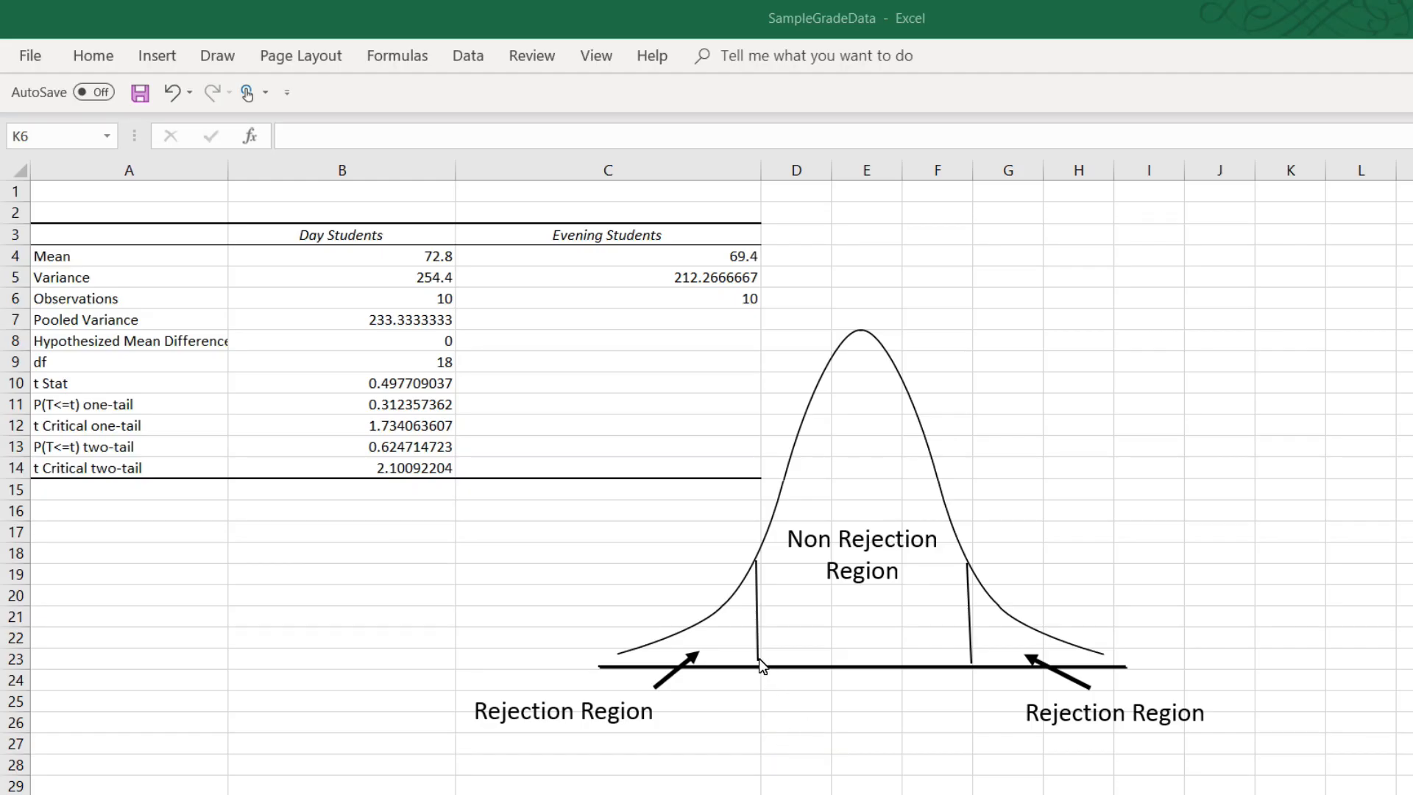
mouse_move(971, 681)
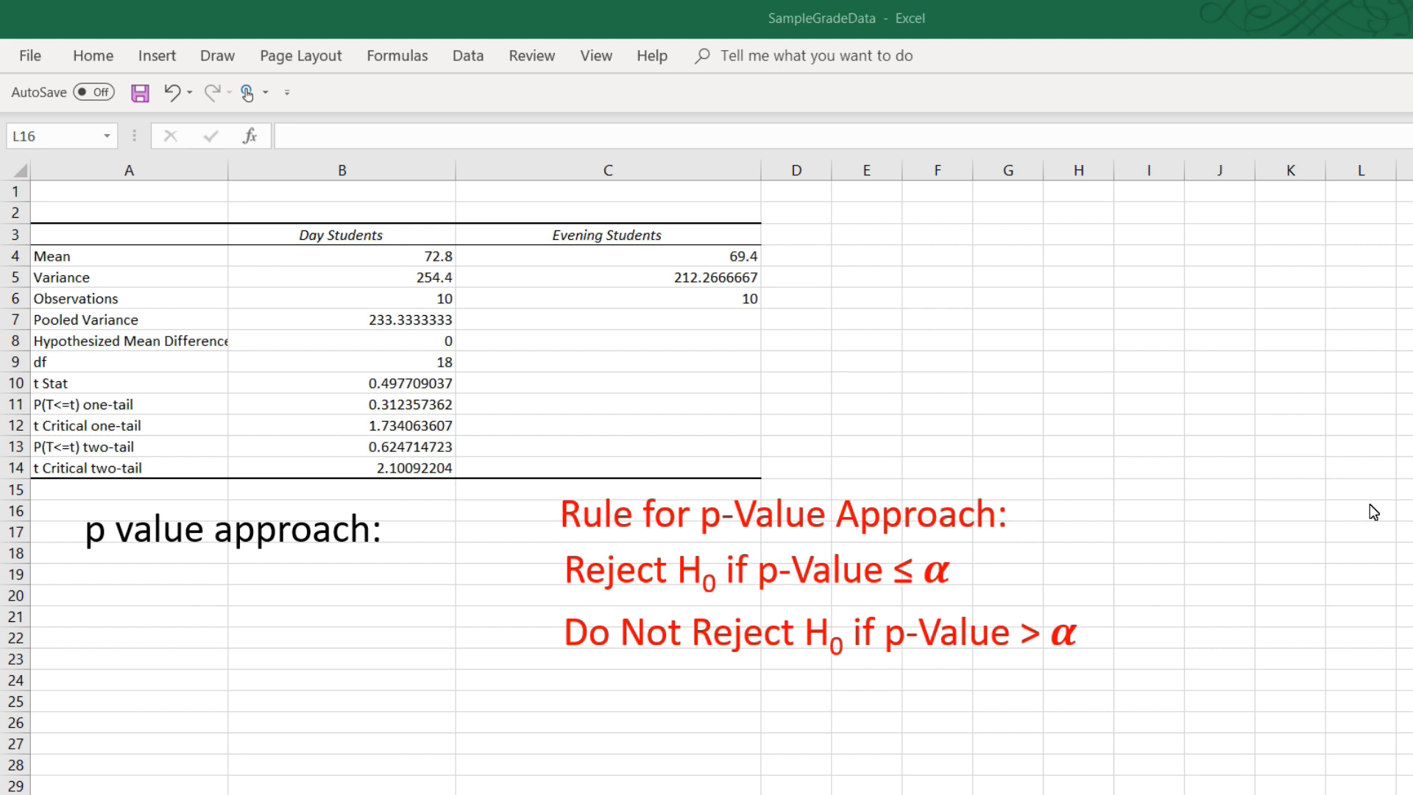
click(608, 742)
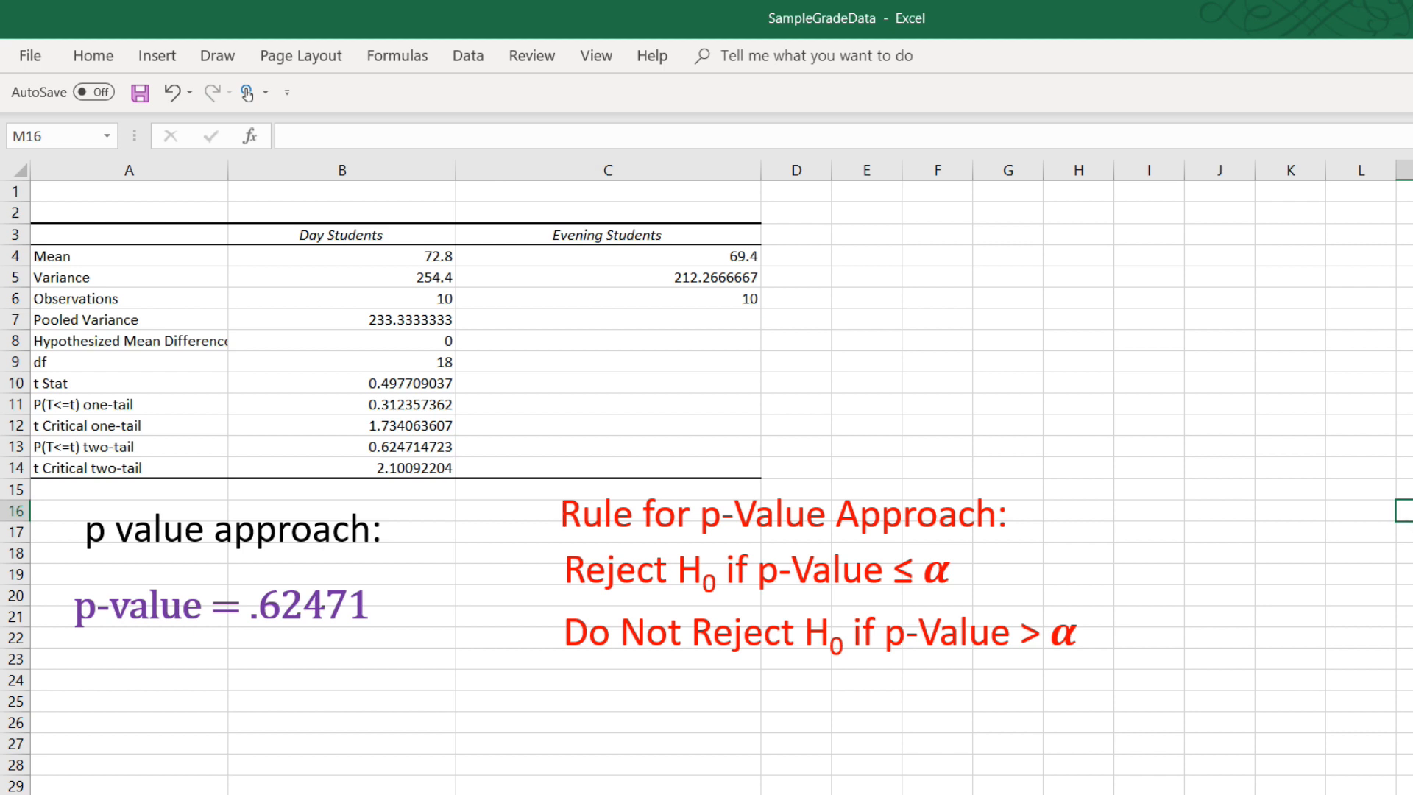
mouse_move(450, 625)
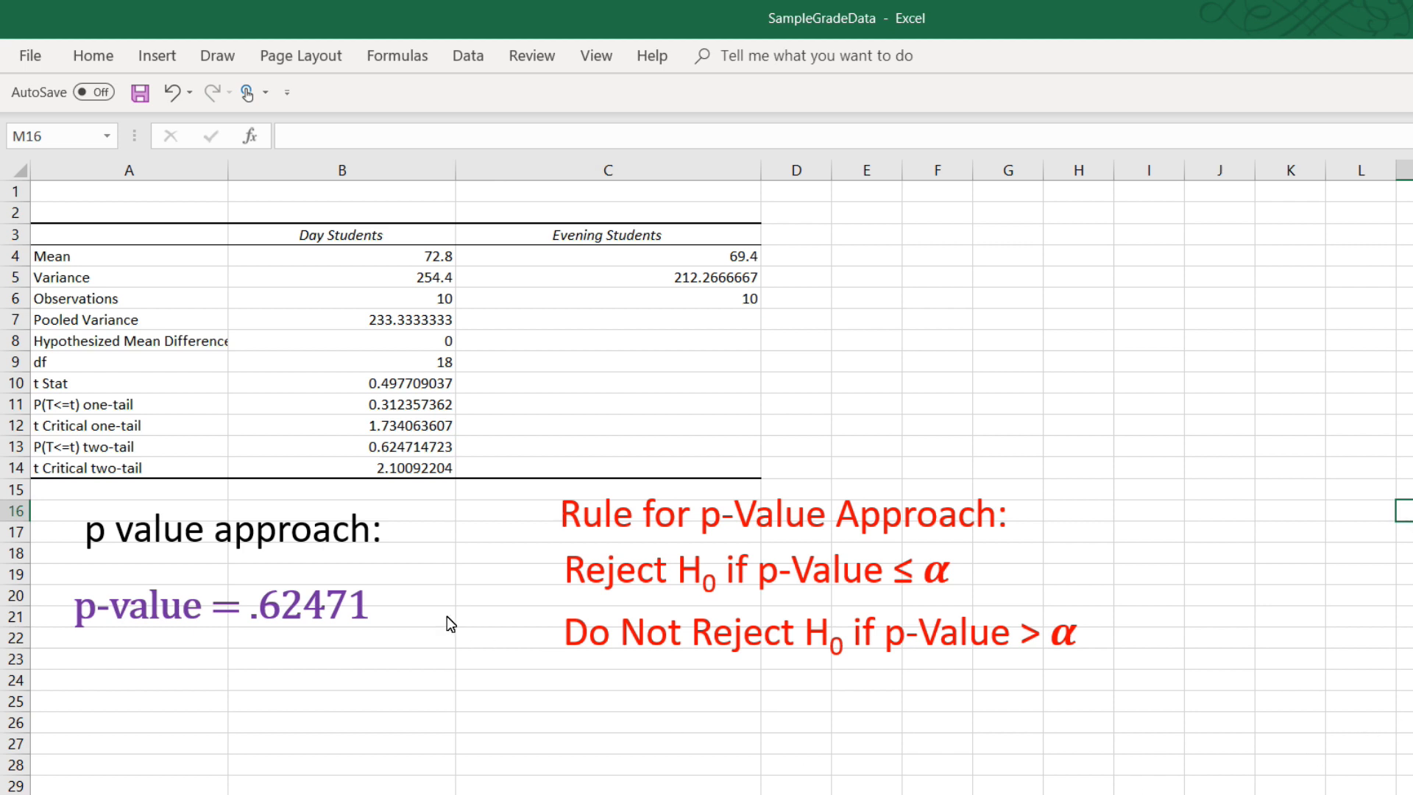
mouse_move(279, 623)
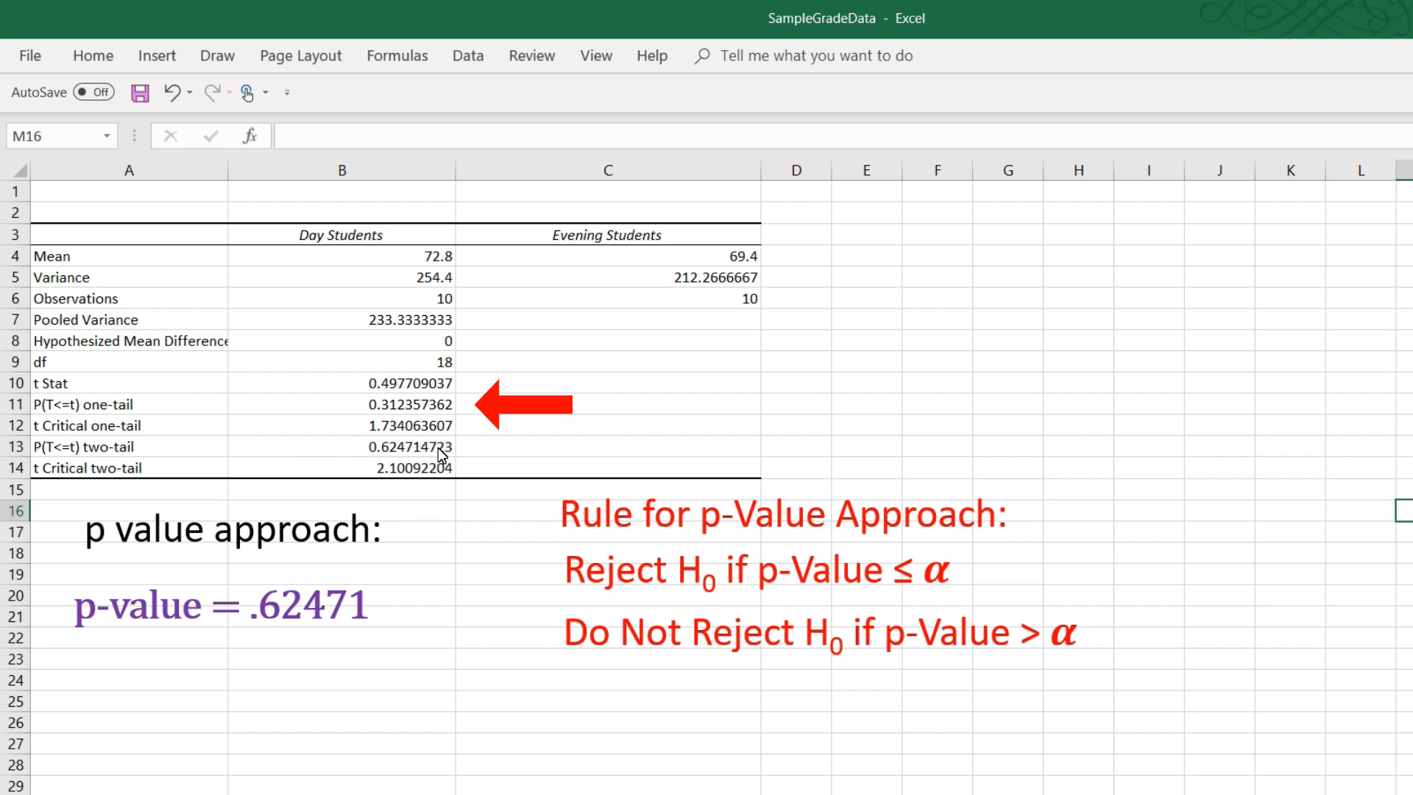
mouse_move(214, 620)
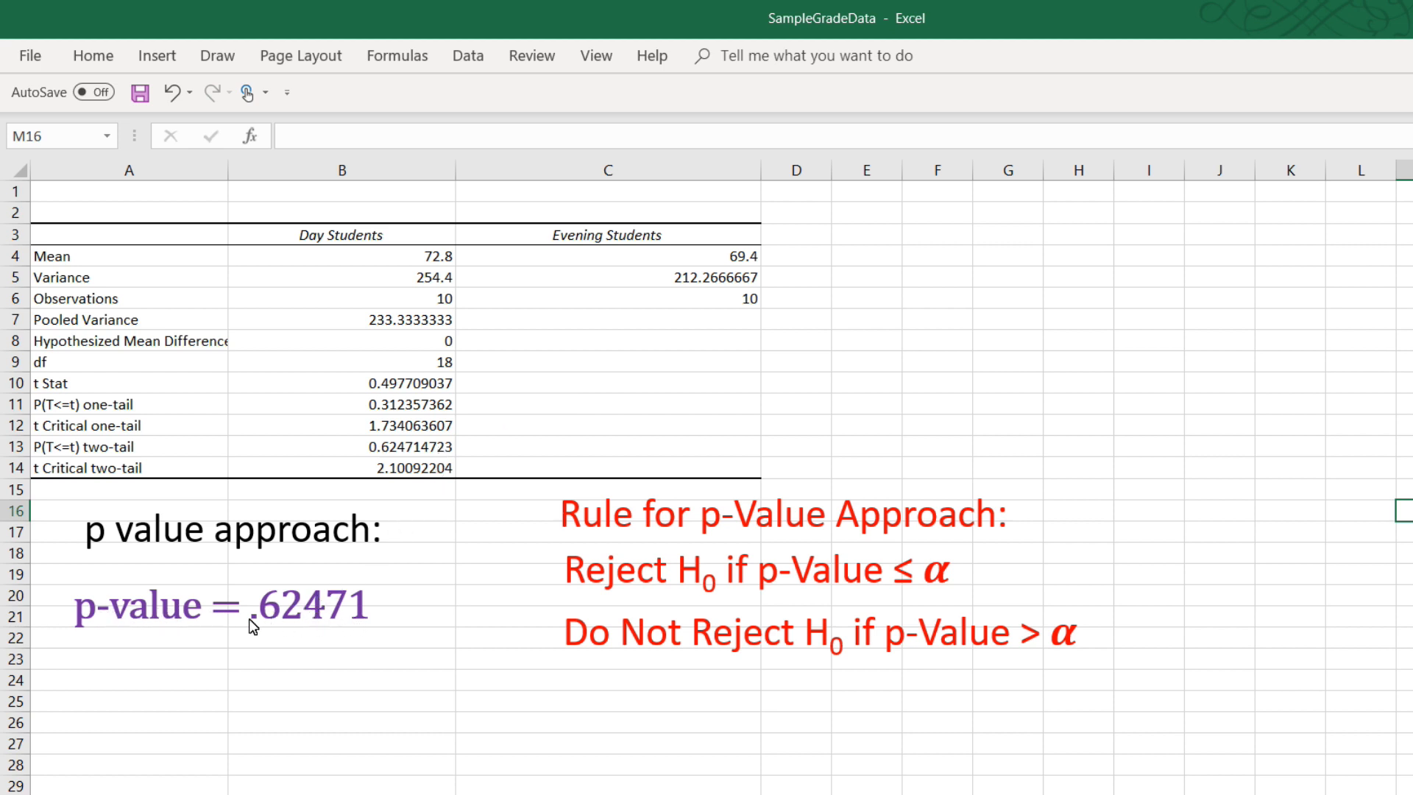
mouse_move(364, 751)
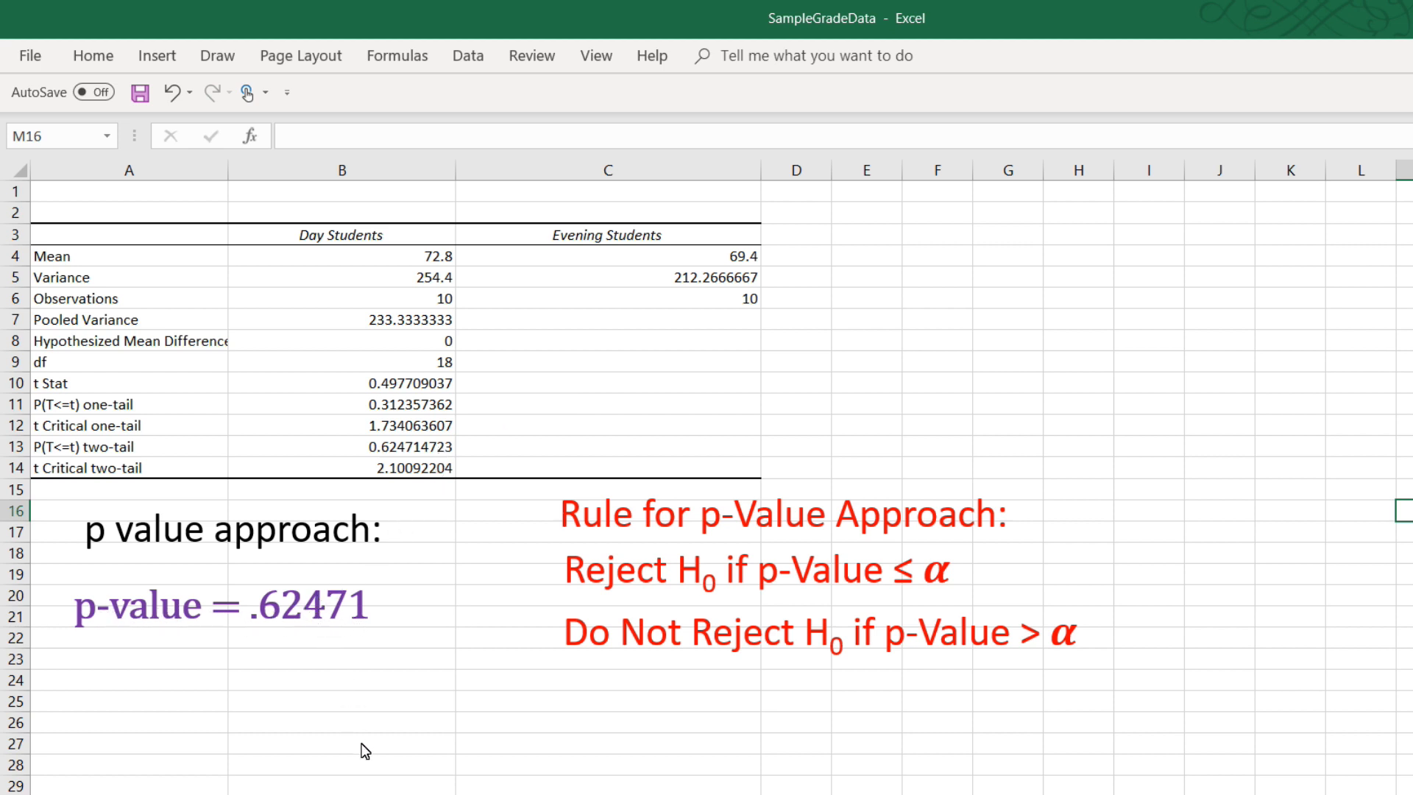